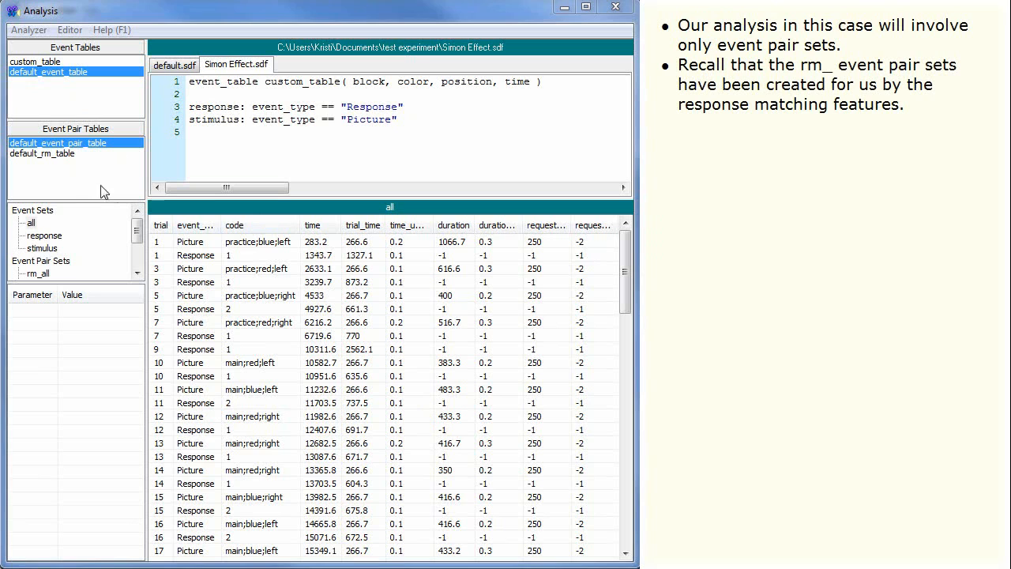
- Display the rm_all event pair set's matched Picture–Response pairs
click(38, 274)
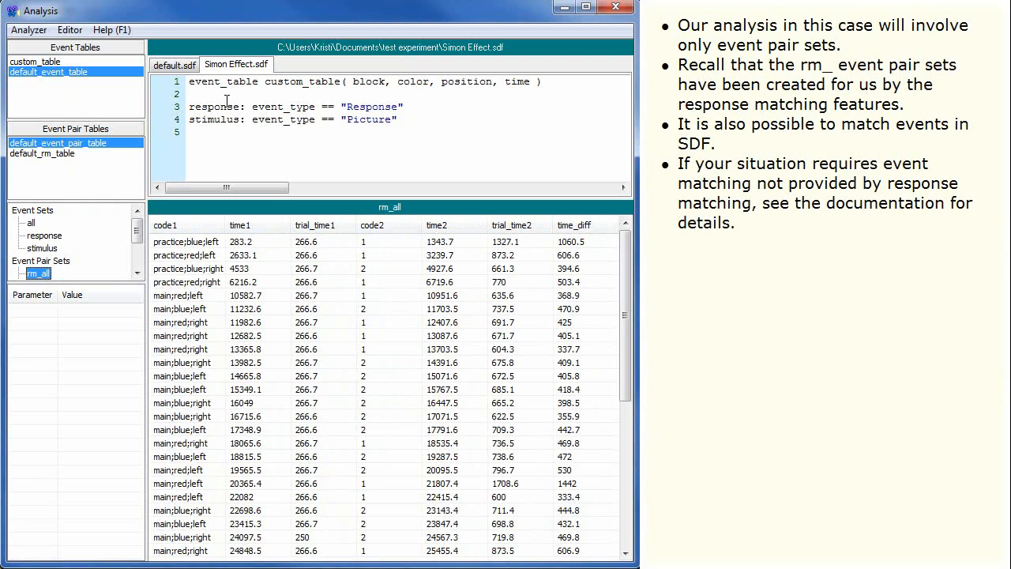
mouse_move(414, 127)
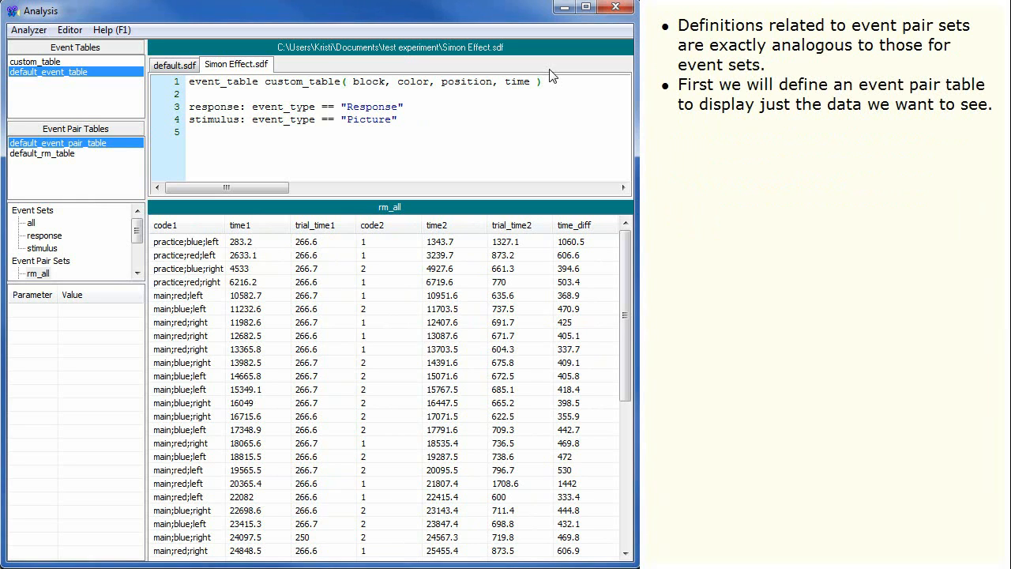
- Define event_pair_table custom_pair_table( block1, color1, position1, time1, code2, time2, time_diff )
text(event)
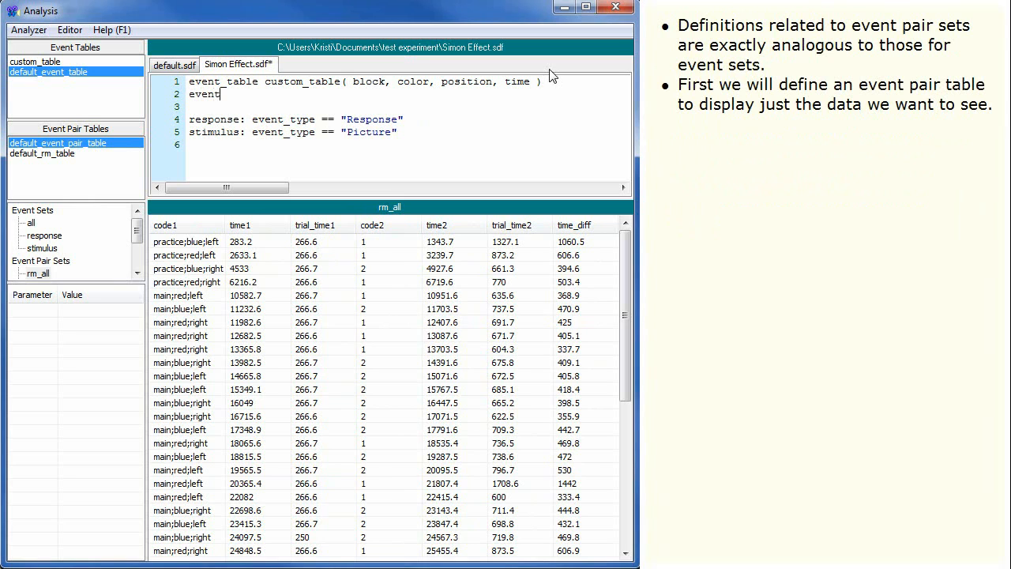
text(_pair_table)
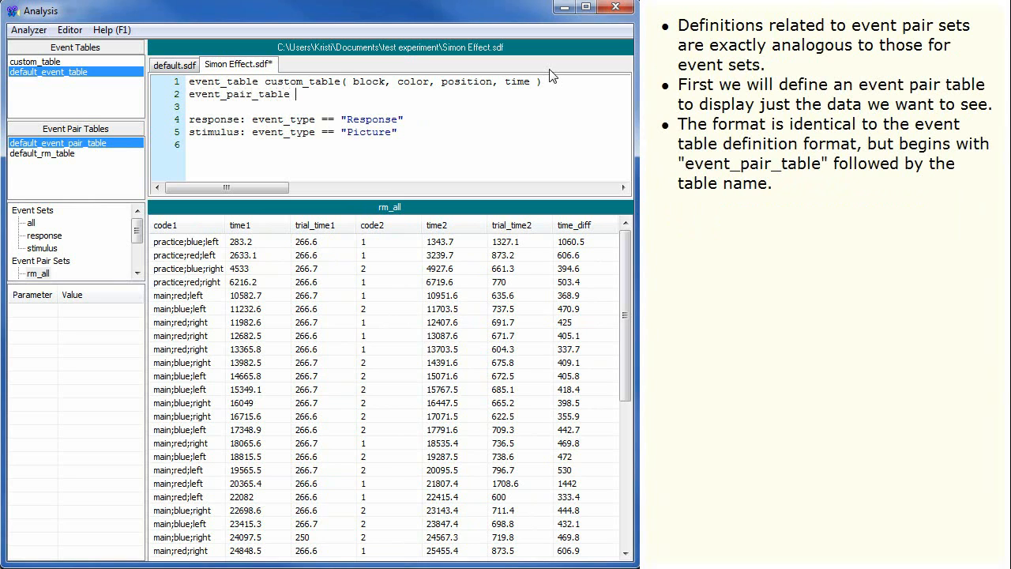
text(custom_pair)
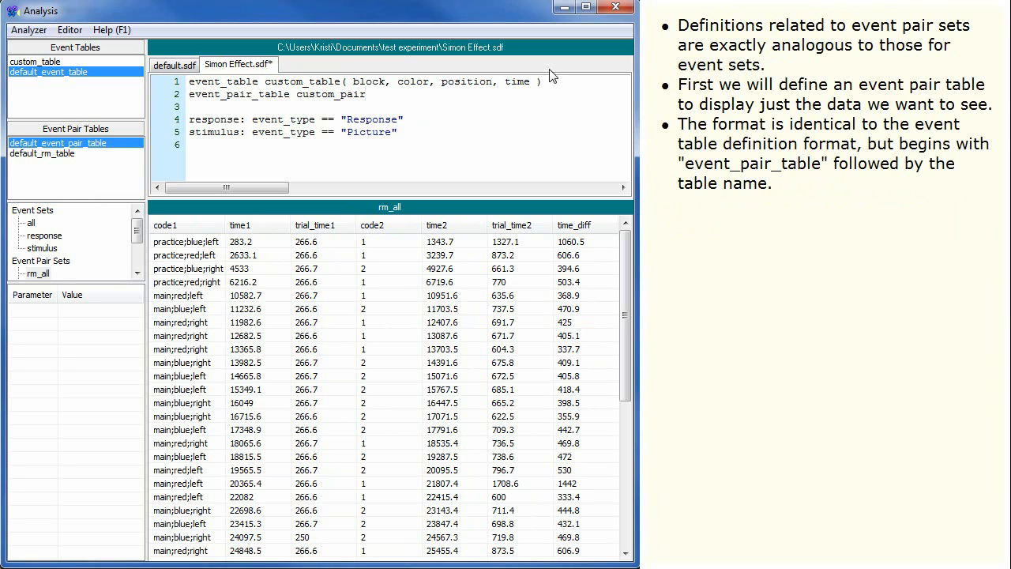
text(_table()
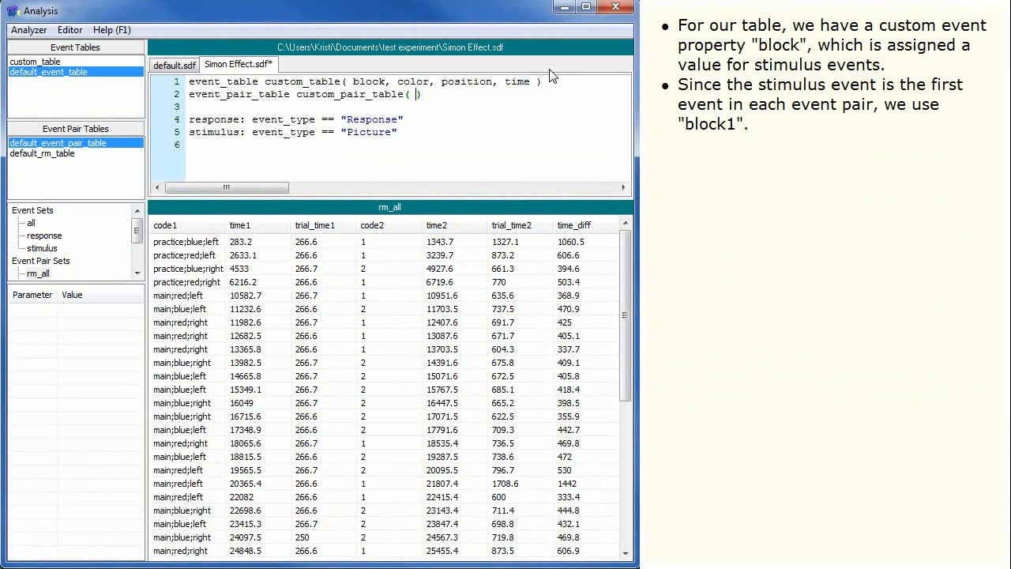
text(block1, color1, position1, time1, code2, time2, time_diff)
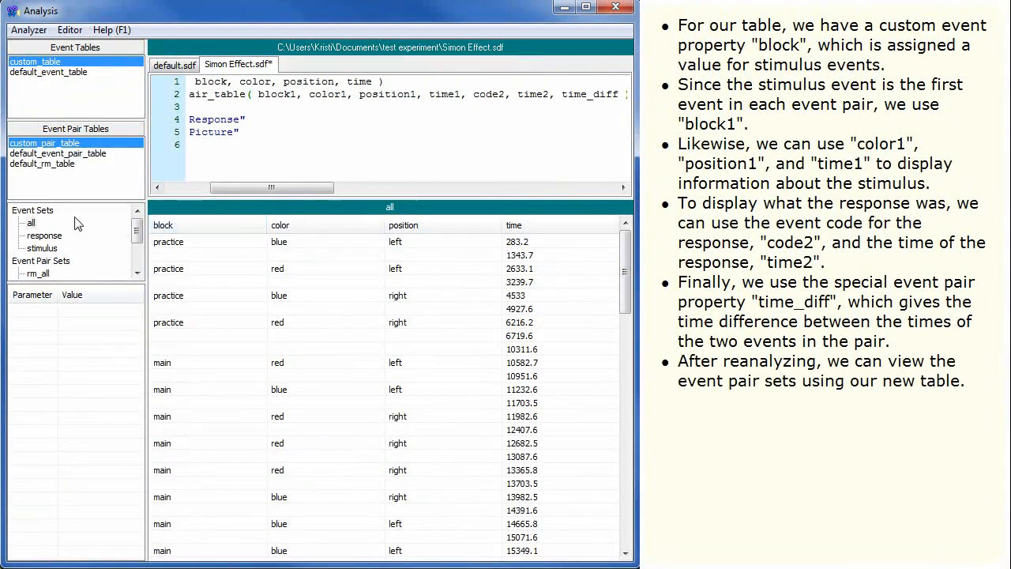
- Show the rm_all pairs through custom_pair_table's block1…time_diff columns
click(38, 272)
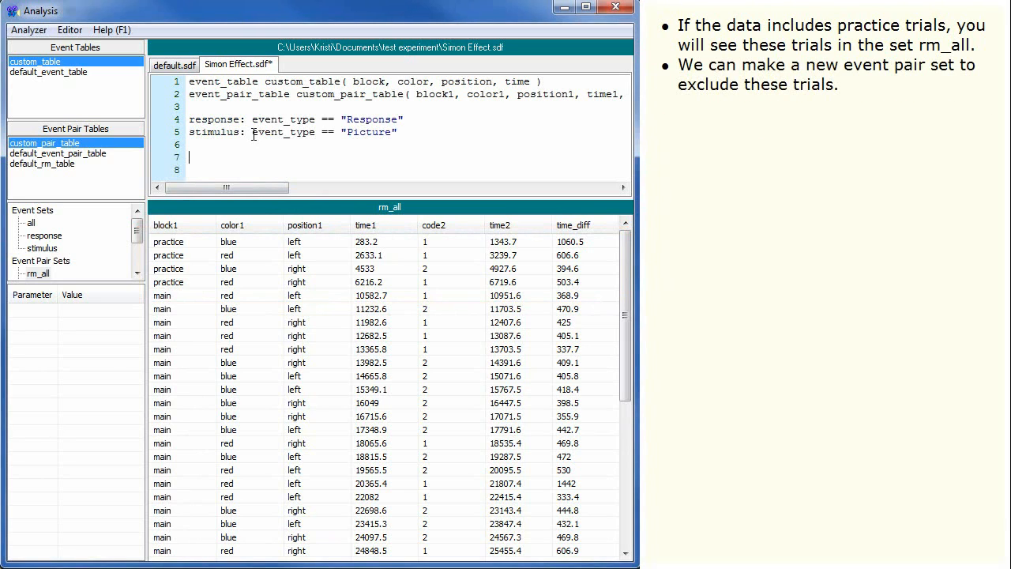
- Define main(rm_all):: block1 == "main" to keep only main-block pairs
text(m)
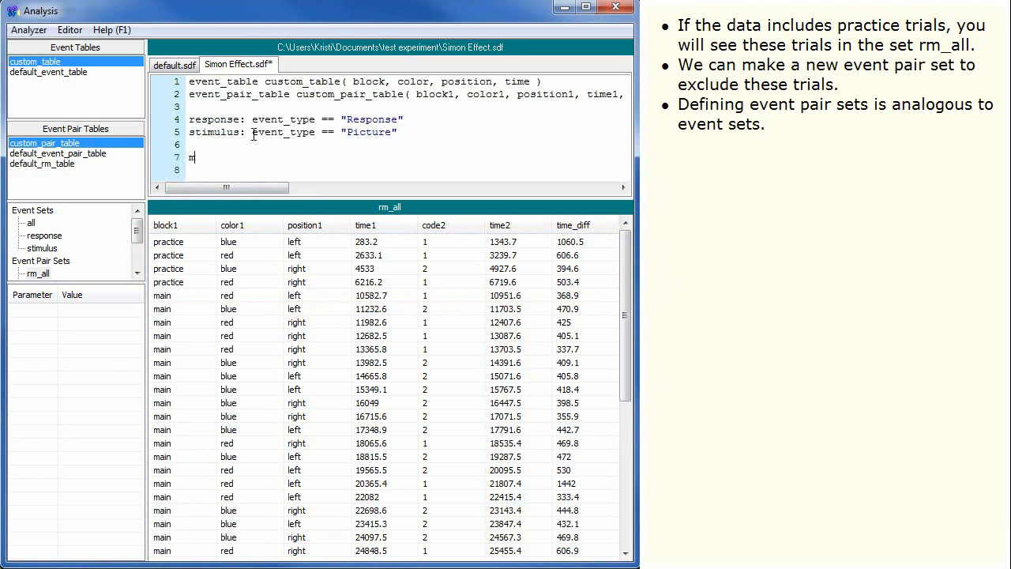
text(main)
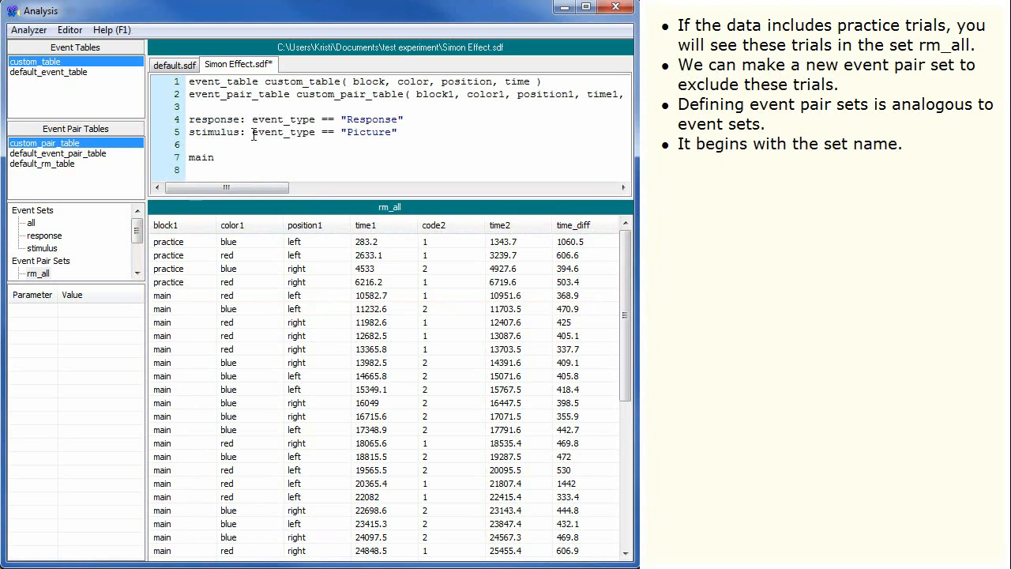
text((rm)
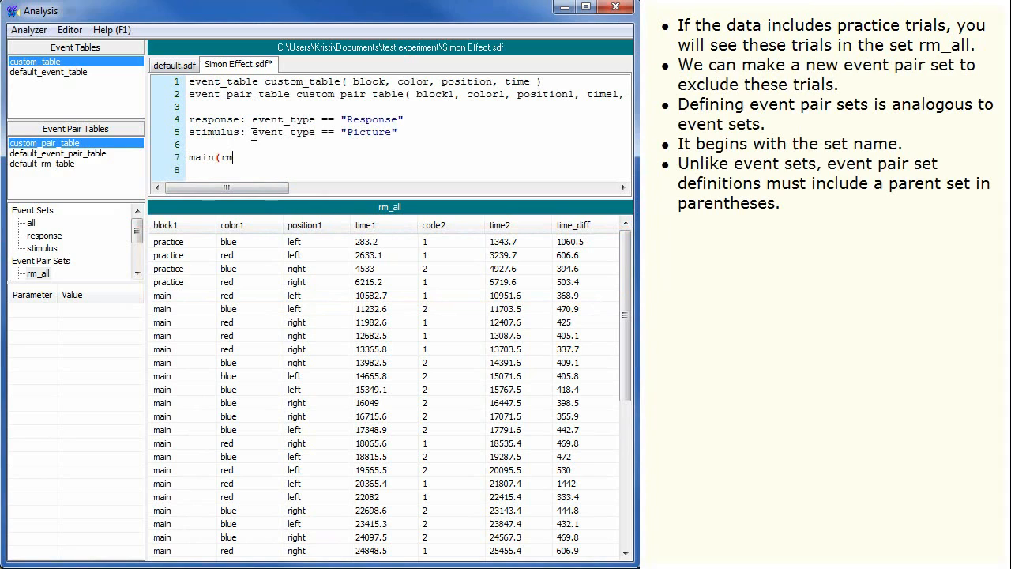
text(_all))
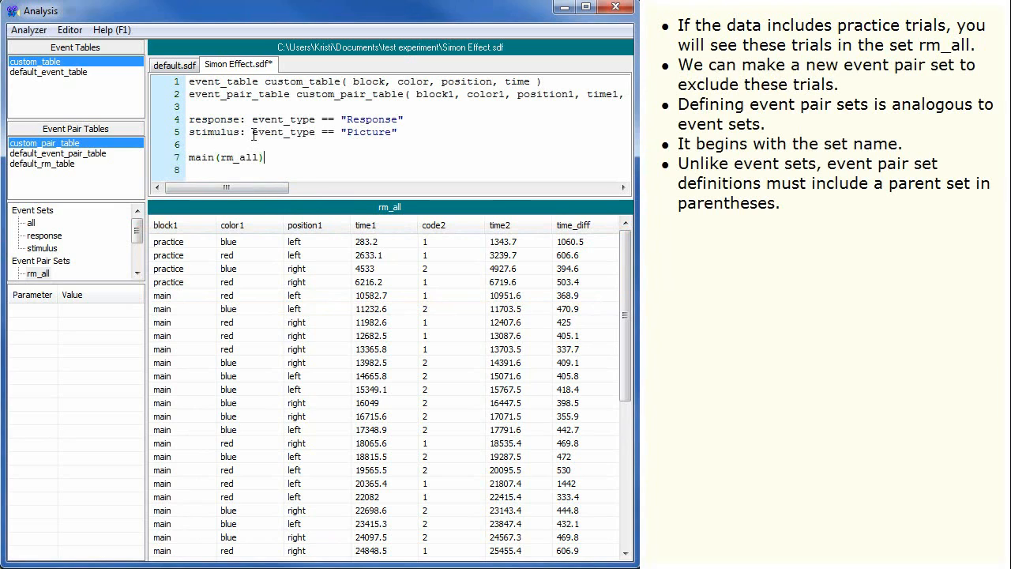
text(::)
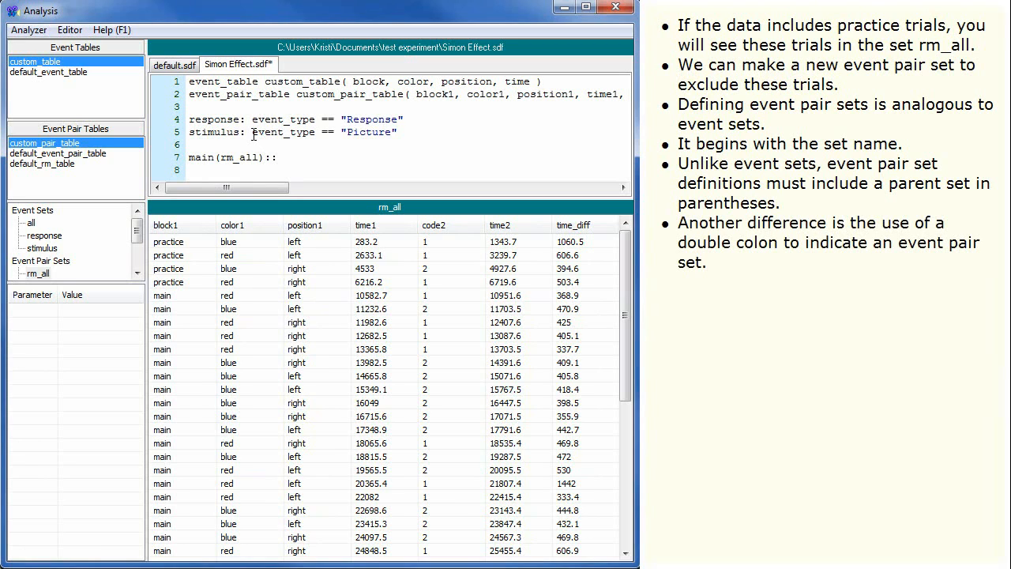
text(block1 == "main)
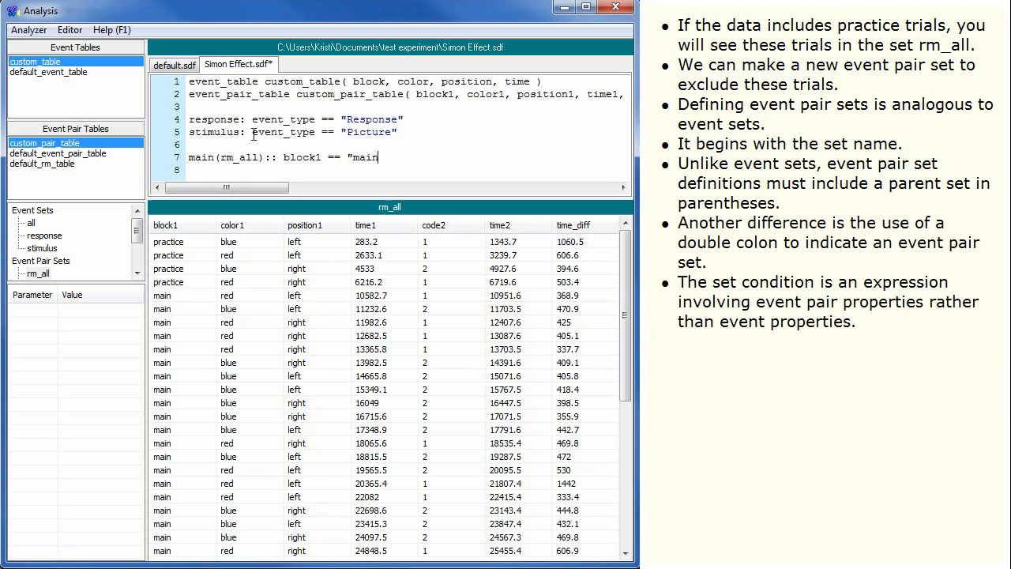
text(")
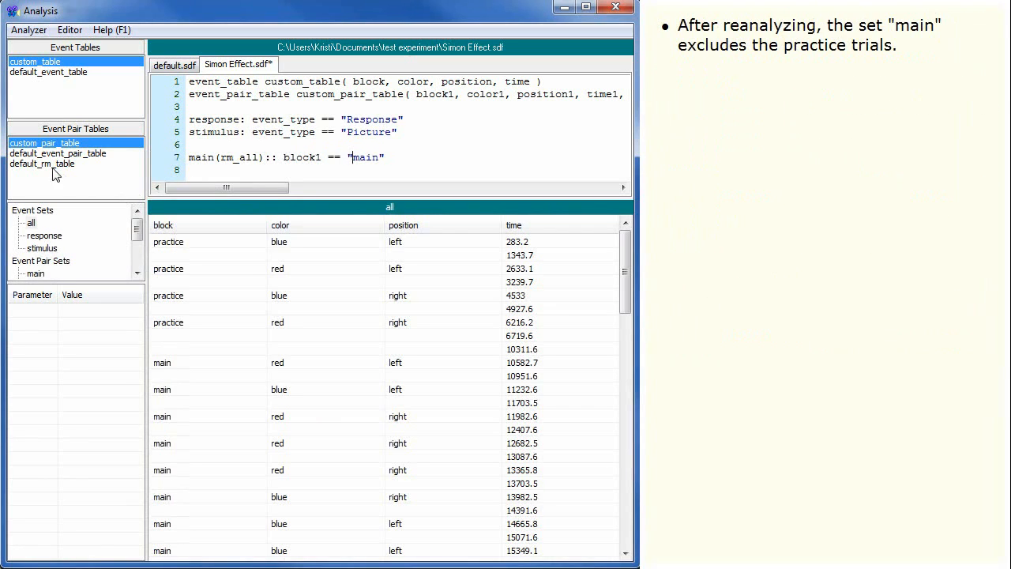
- Show the main pair set in the custom table with practice trials removed
click(35, 274)
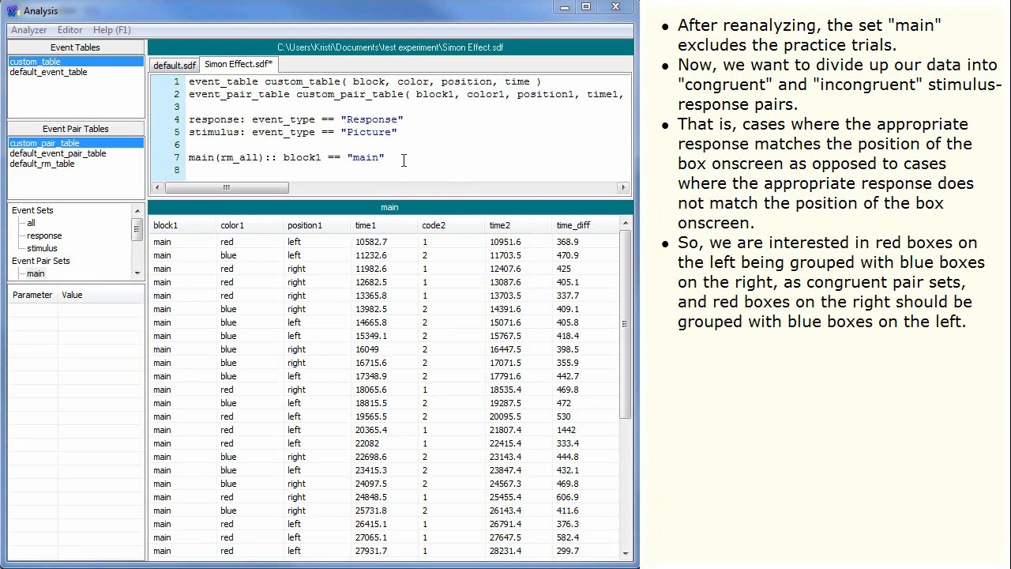
- Define congruent(main):: (color1 == "red" and position1 == "left") or (color1 == "blue" and position1 == "right")
text(congru)
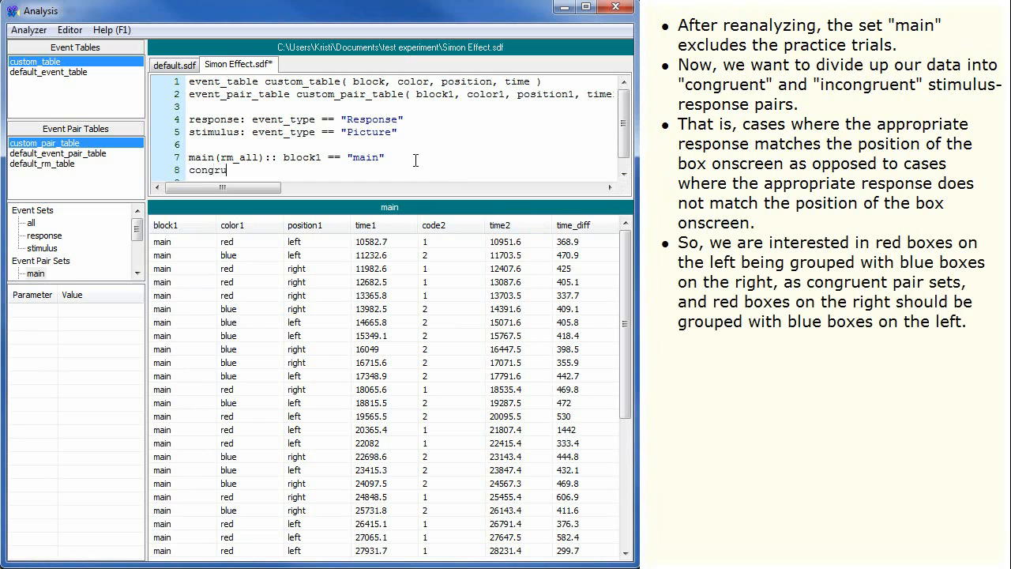
text(ent (main))
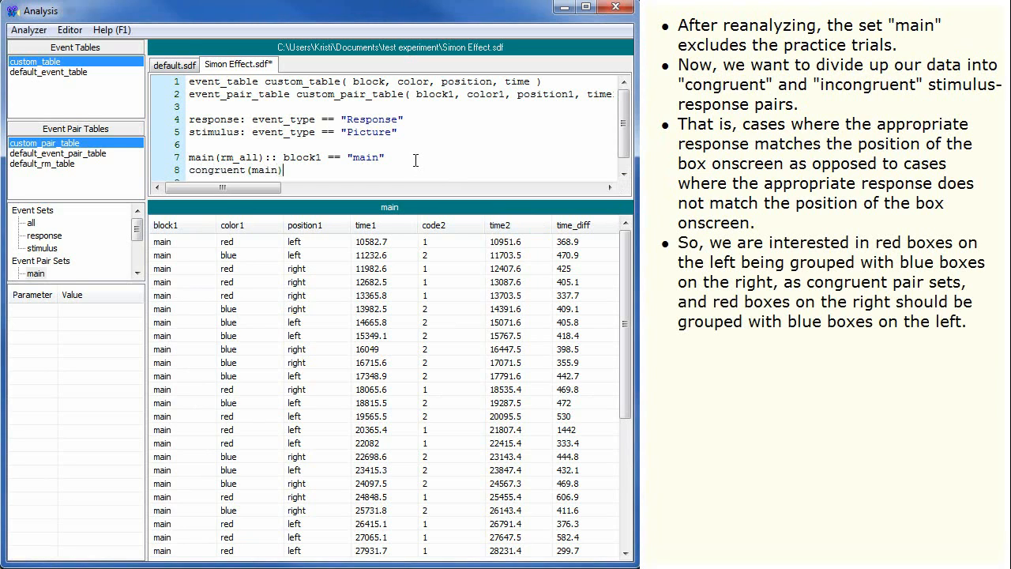
text(:: (col)
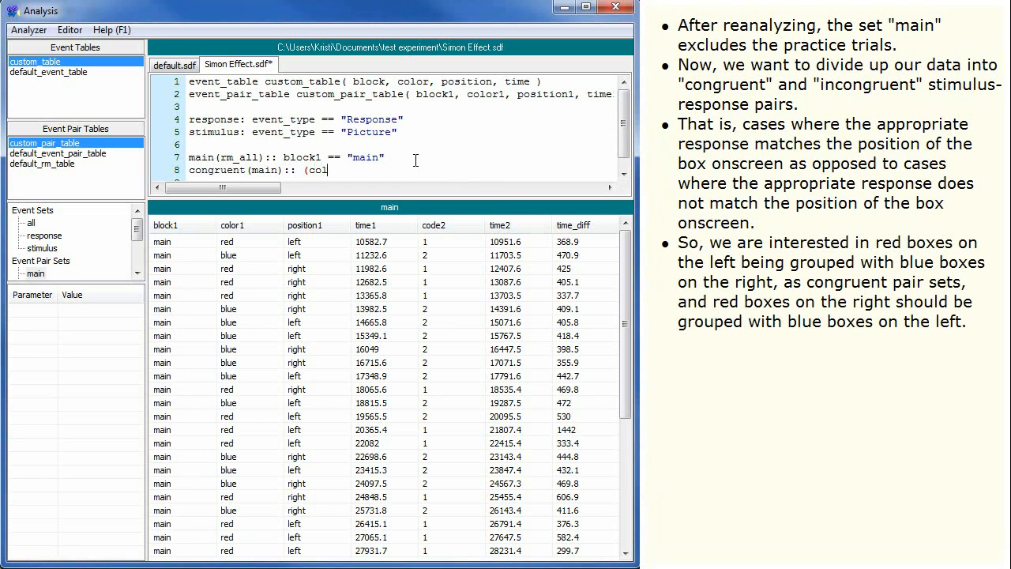
text(lor1 ==)
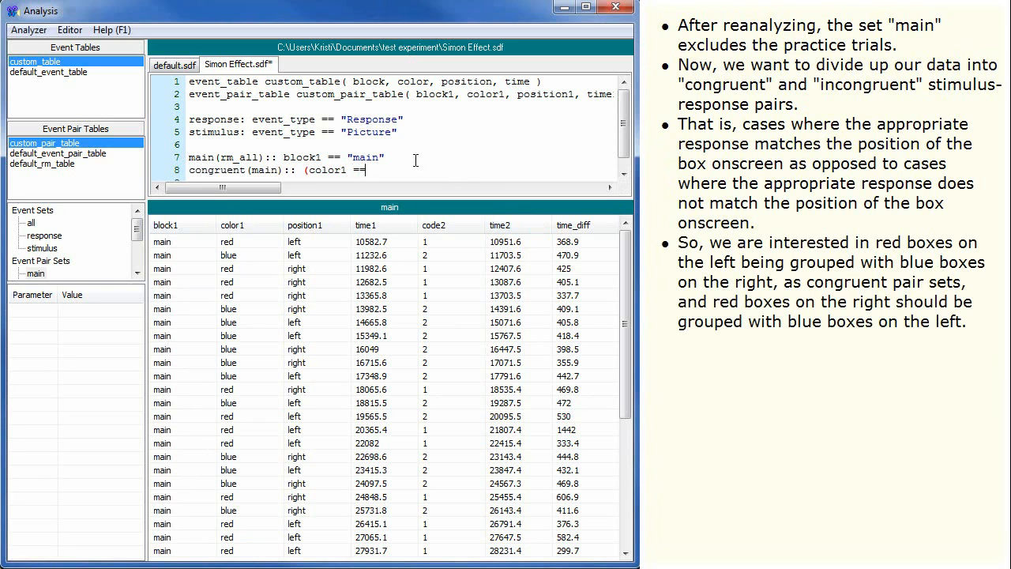
text("red" and position1 ==)
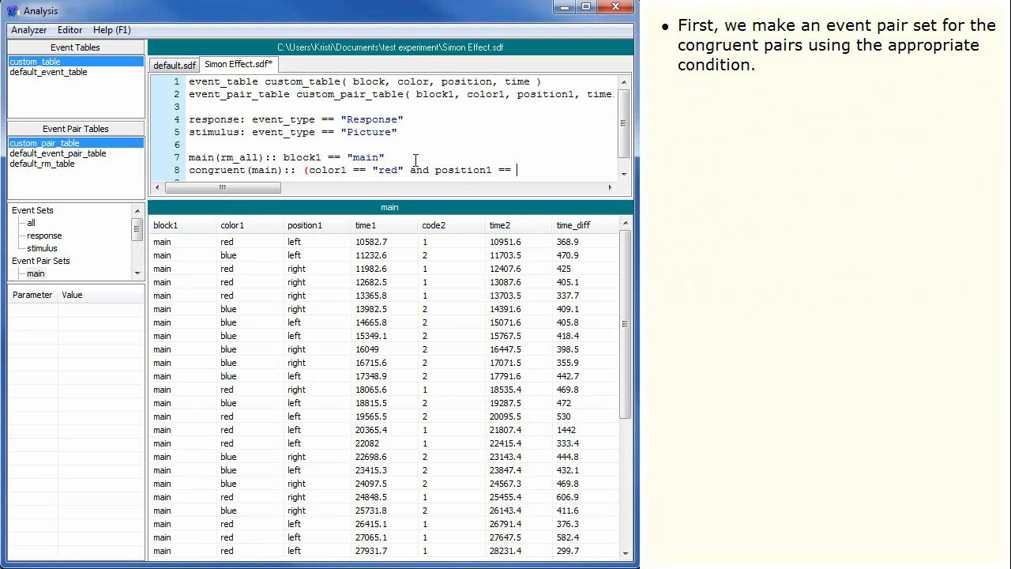
text("left") o)
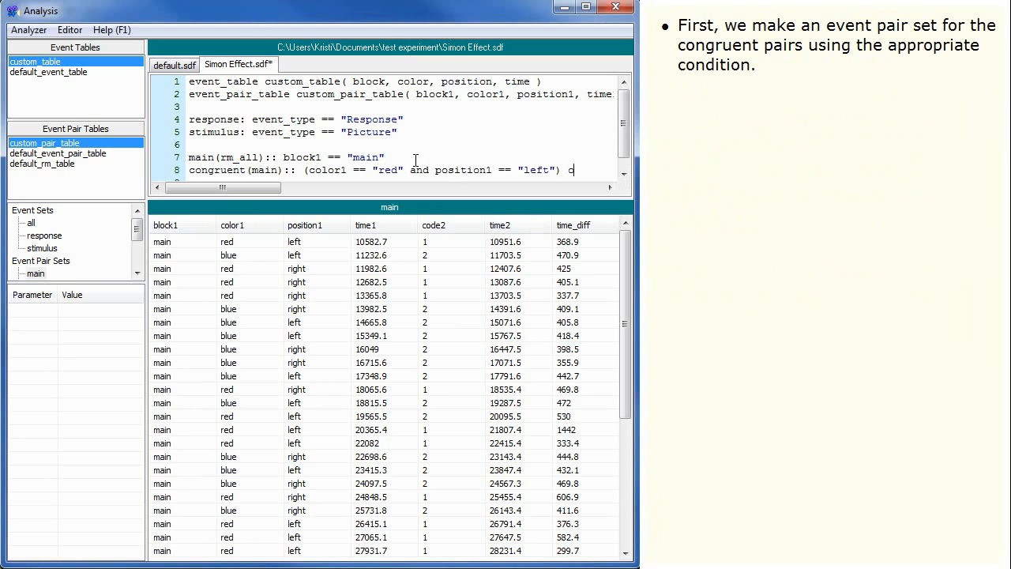
text(or (color1 == ")
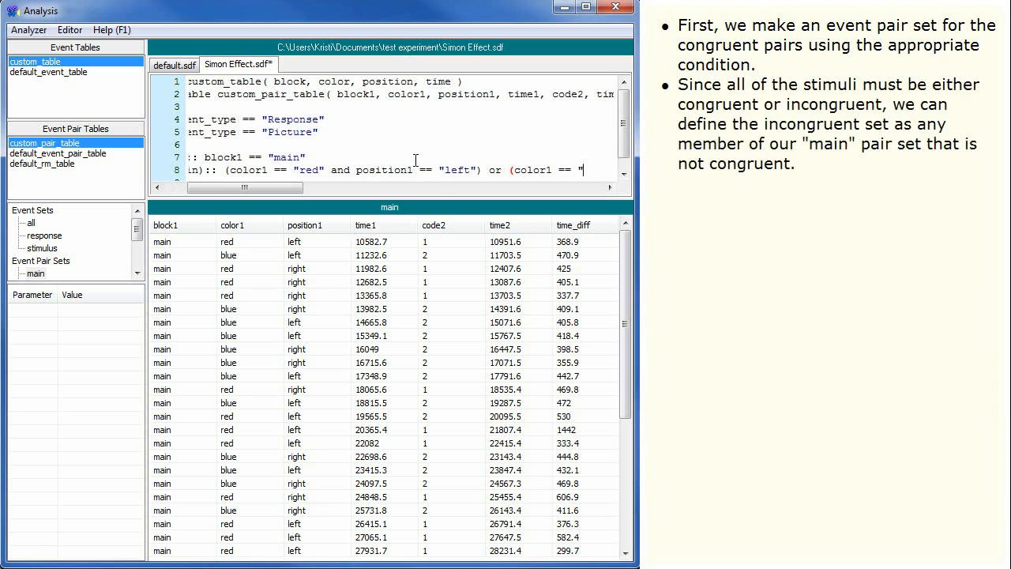
scroll(right, 3)
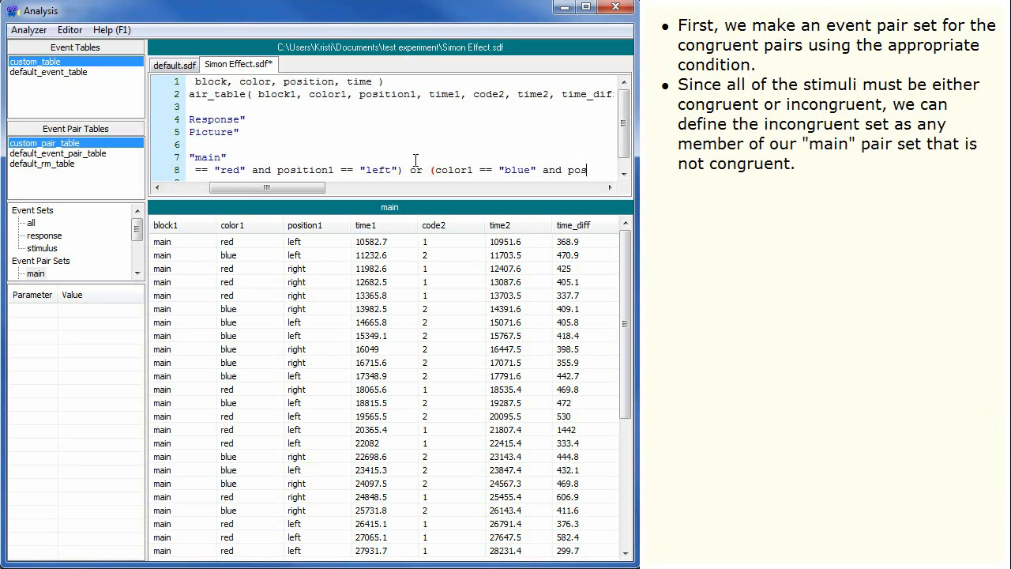
scroll(right, 3)
text(incon)
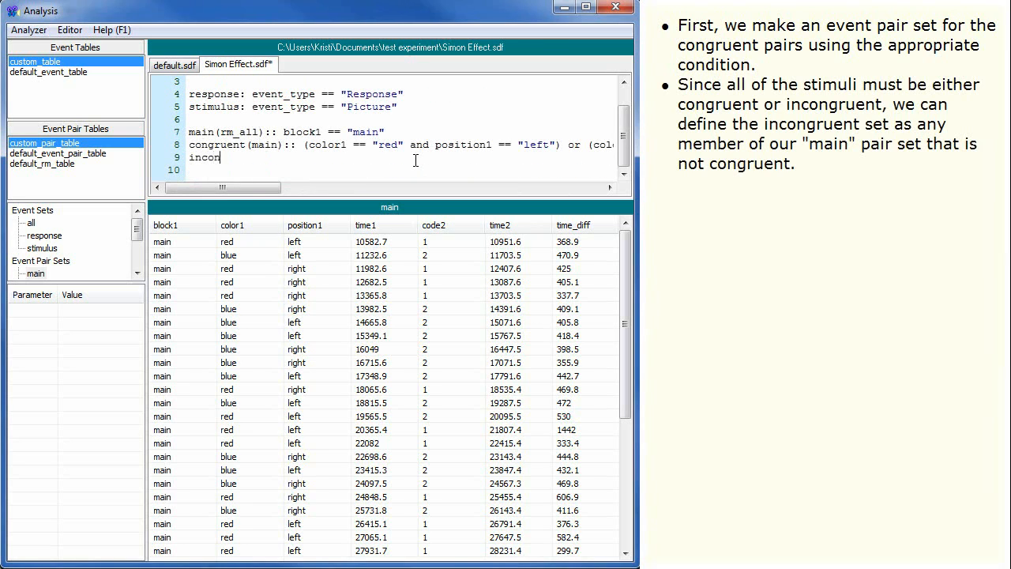
- Define incongruent(main) :: not congruent and reanalyze
text(gruent (main)
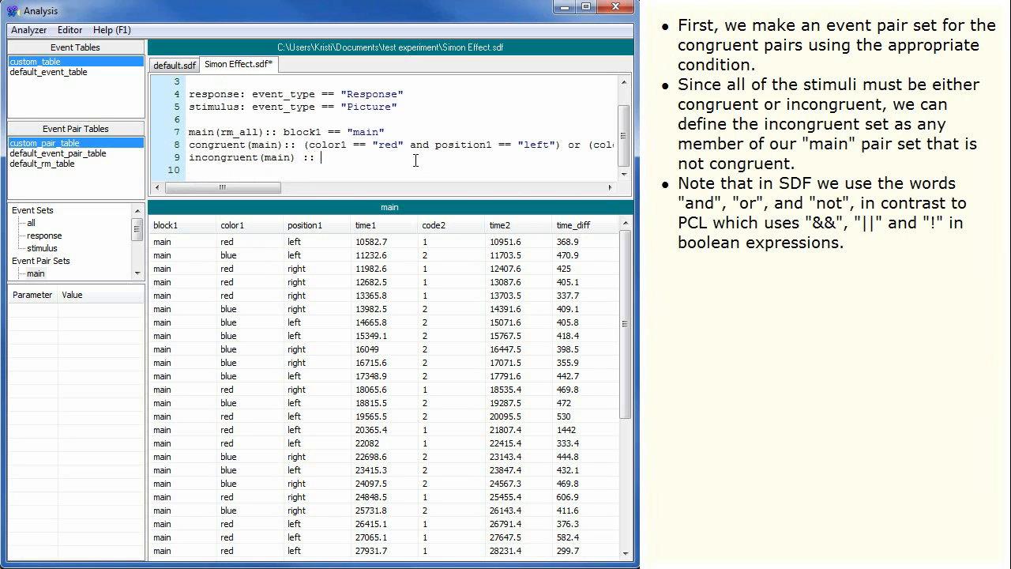
text(not congruent)
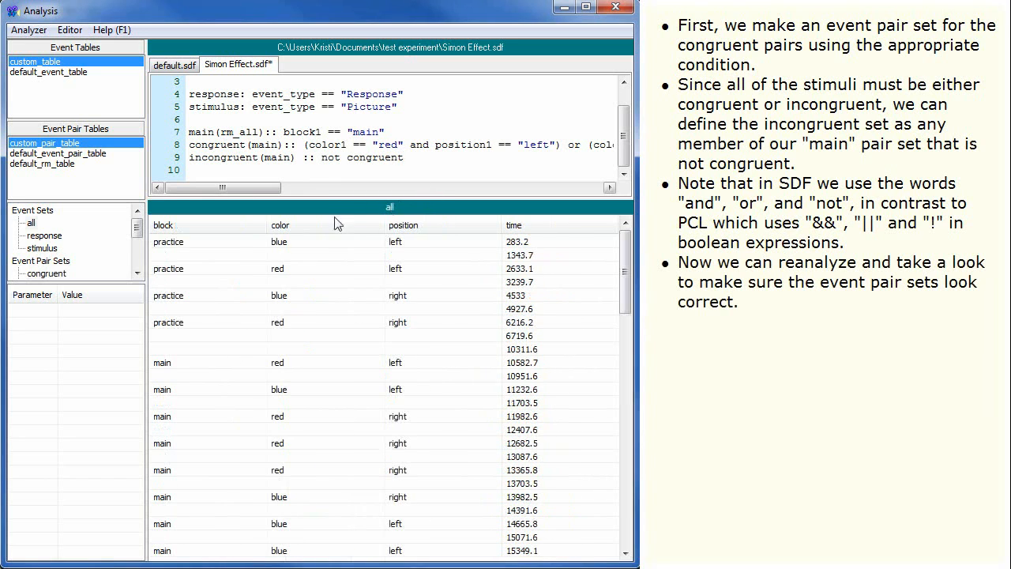
- View the congruent set's pairs, then the incongruent set's pairs
click(48, 274)
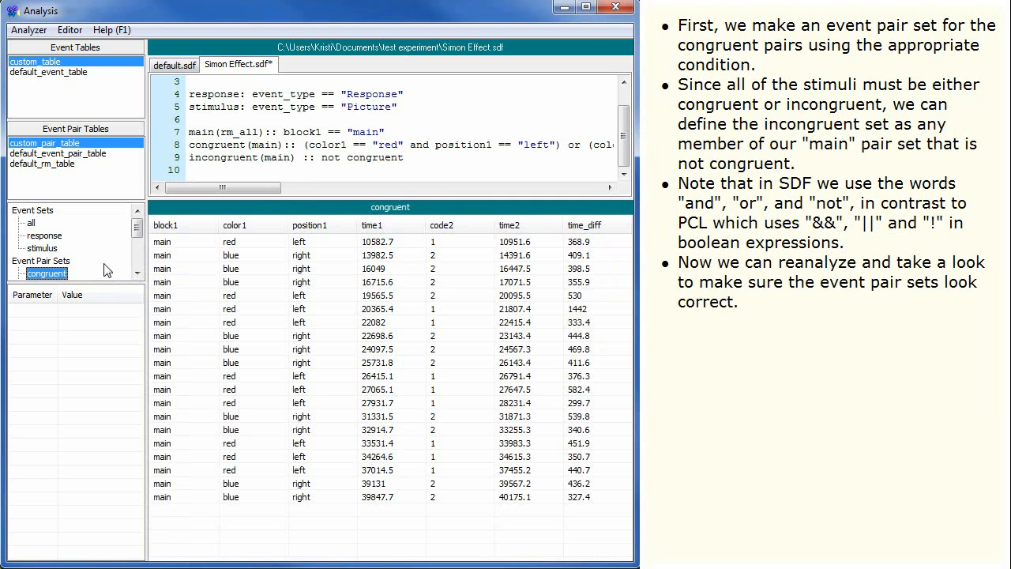
mouse_move(170, 240)
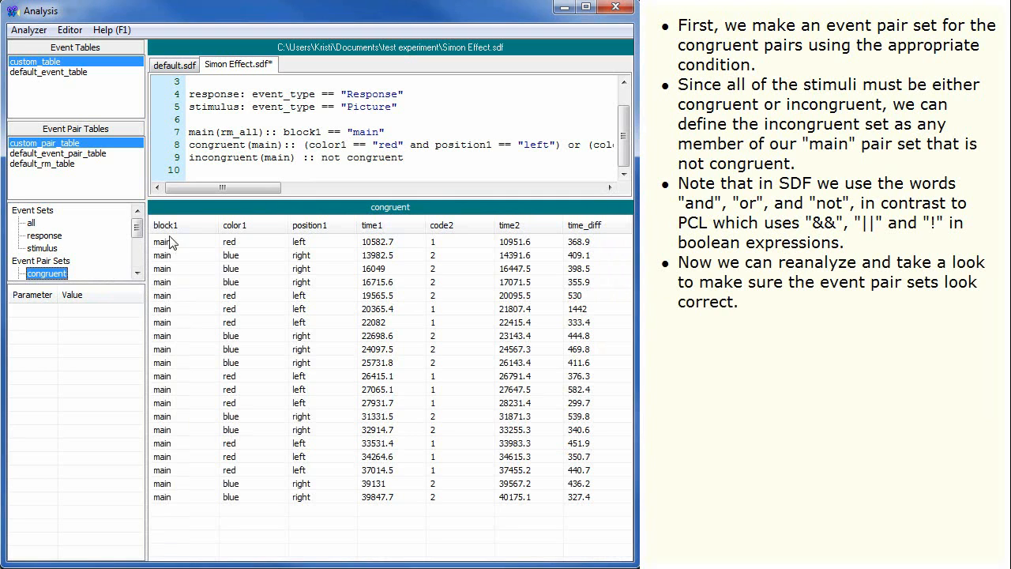
click(51, 261)
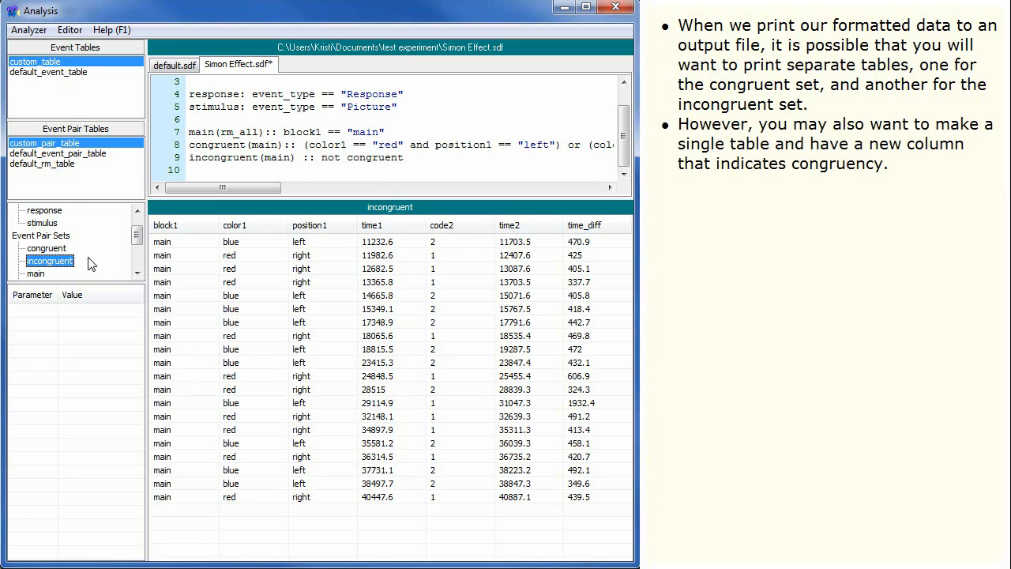
mouse_move(114, 240)
text(event_pair_property congrue)
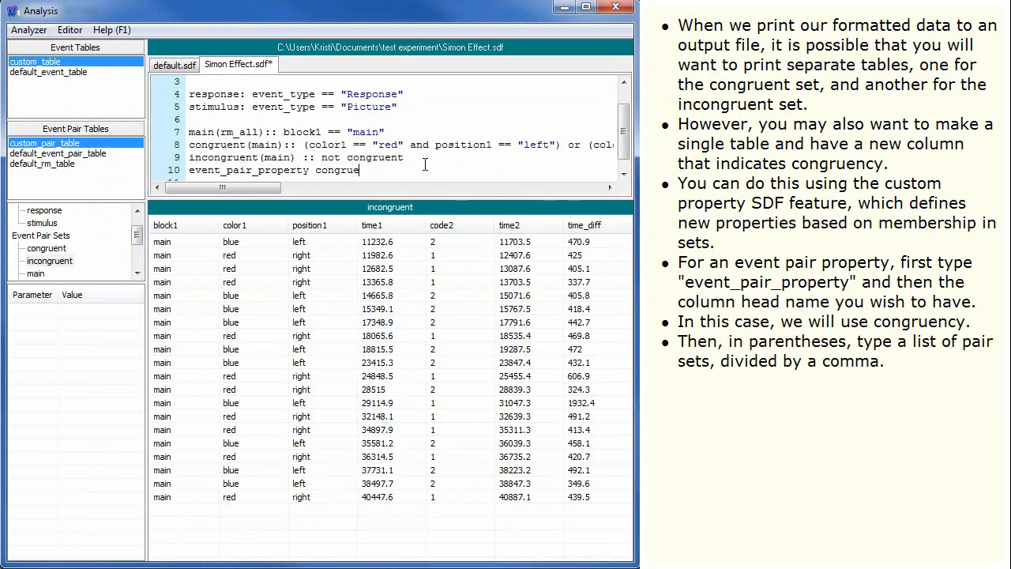
- Define event_pair_property congruency( congruent, incongruent ) below the set definitions
text(ncy()
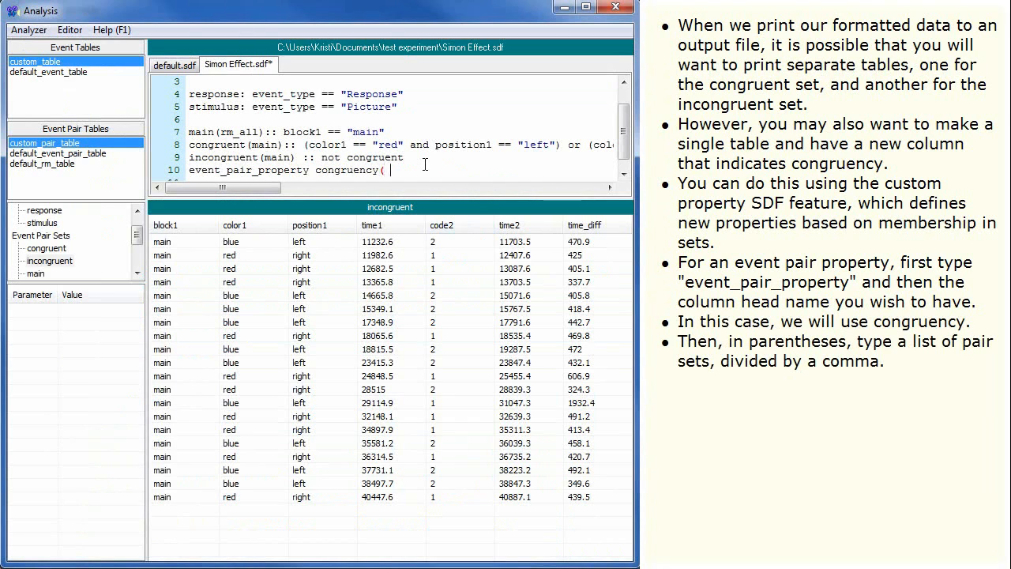
text(congruent, incongruent)
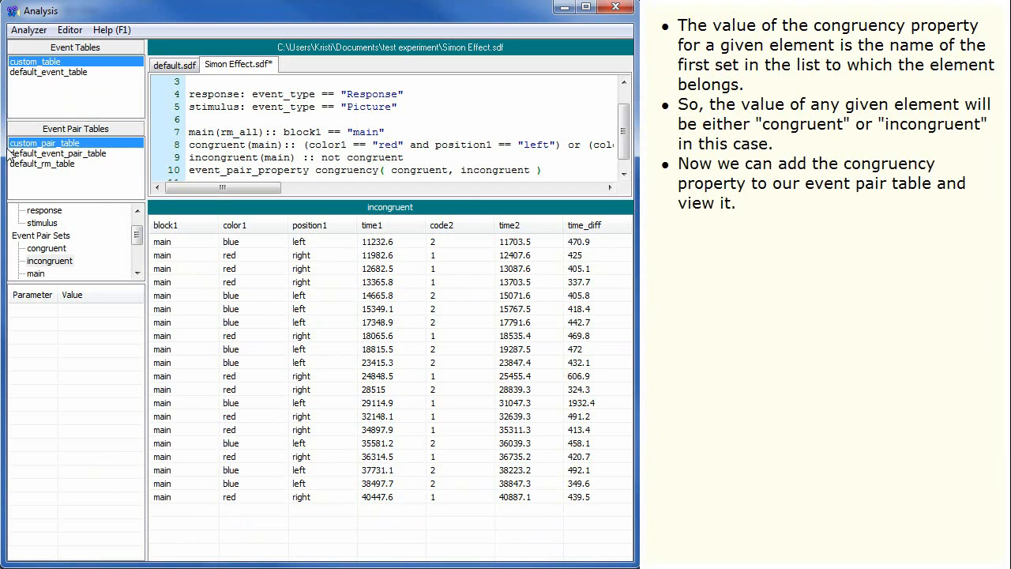
scroll(up, 3)
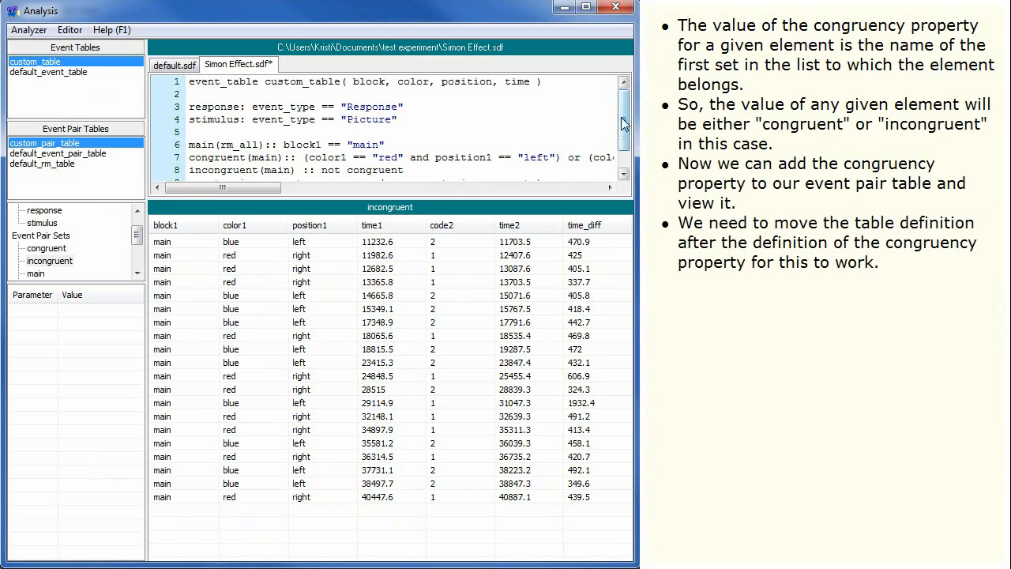
scroll(down, 3)
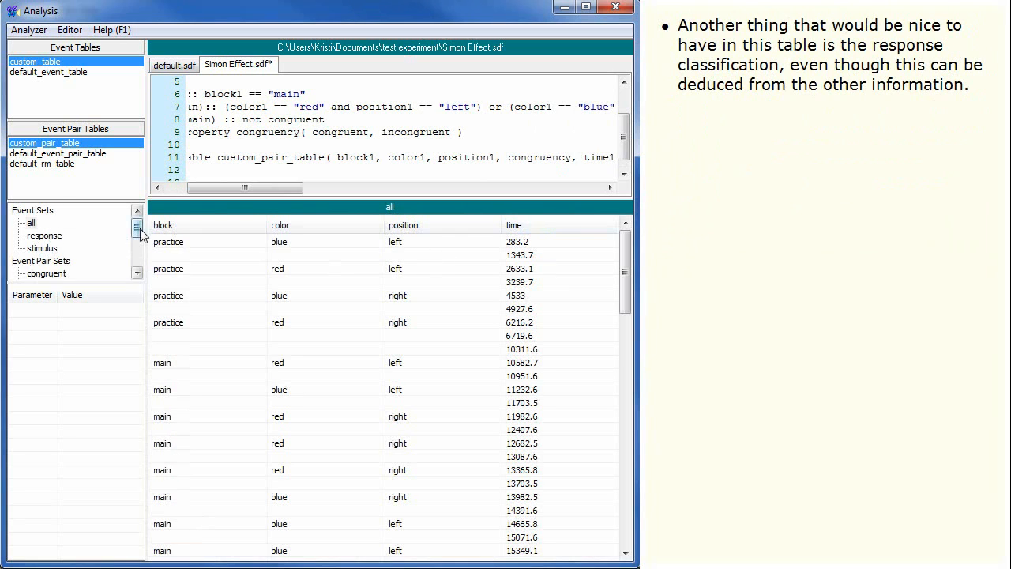
- Add rm_type to custom_pair_table and view main pairs with congruency and rm_hit classifications
click(35, 274)
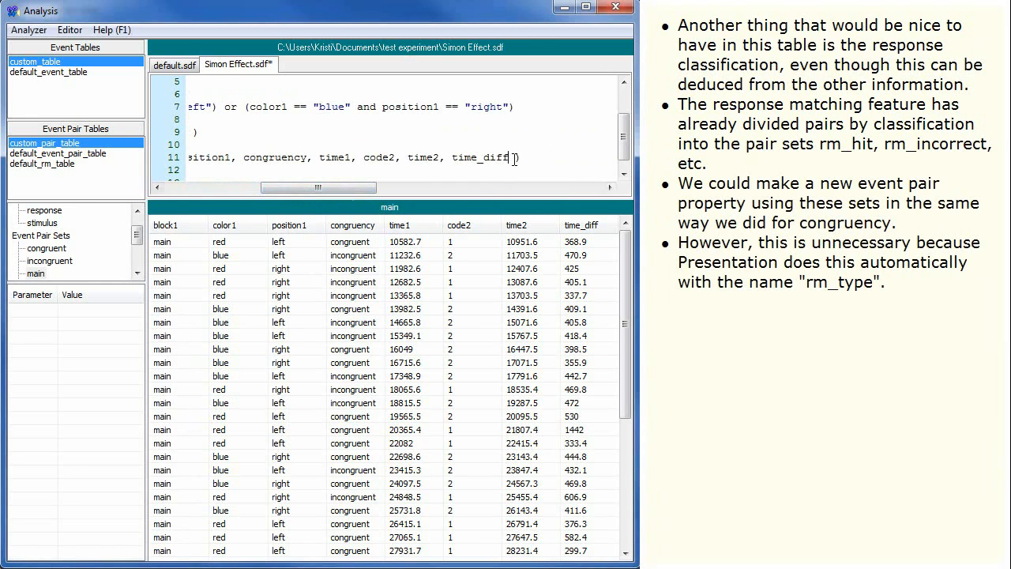
text(, rm_type)
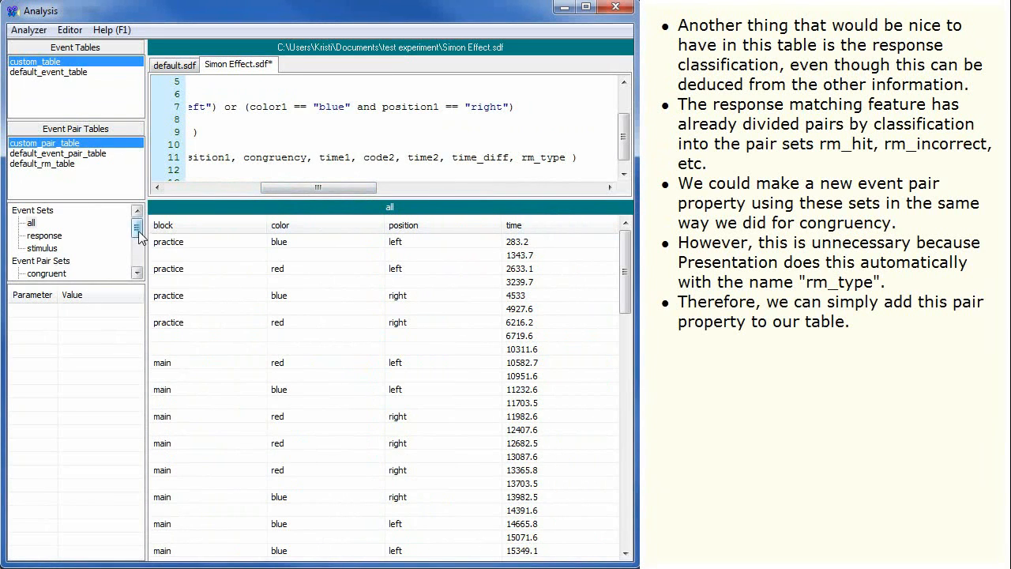
click(35, 248)
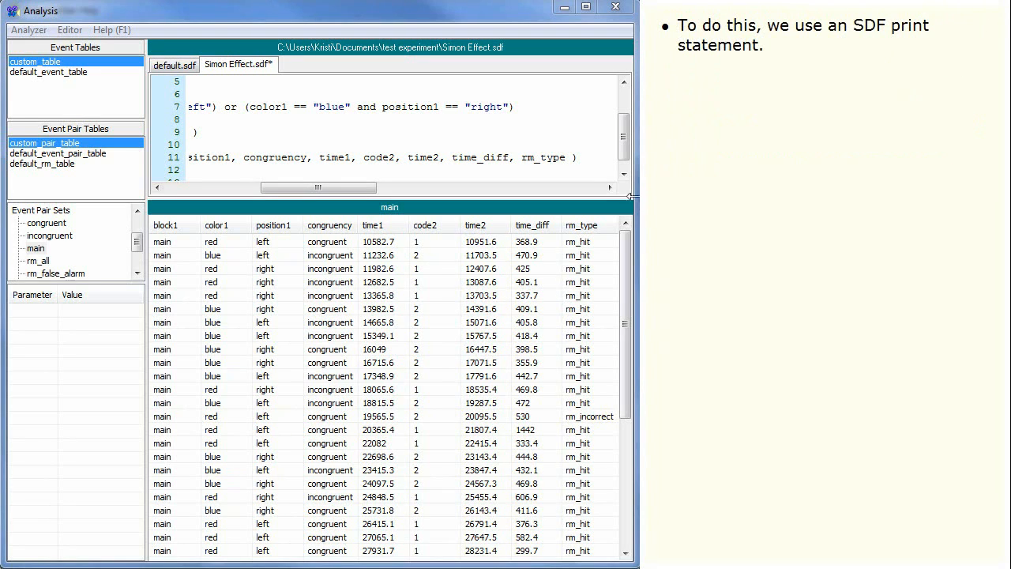
- Write print custom_pair_table( main, "\t", "\n" ) to output the main pairs tab-separated, one row per line
scroll(left, 3)
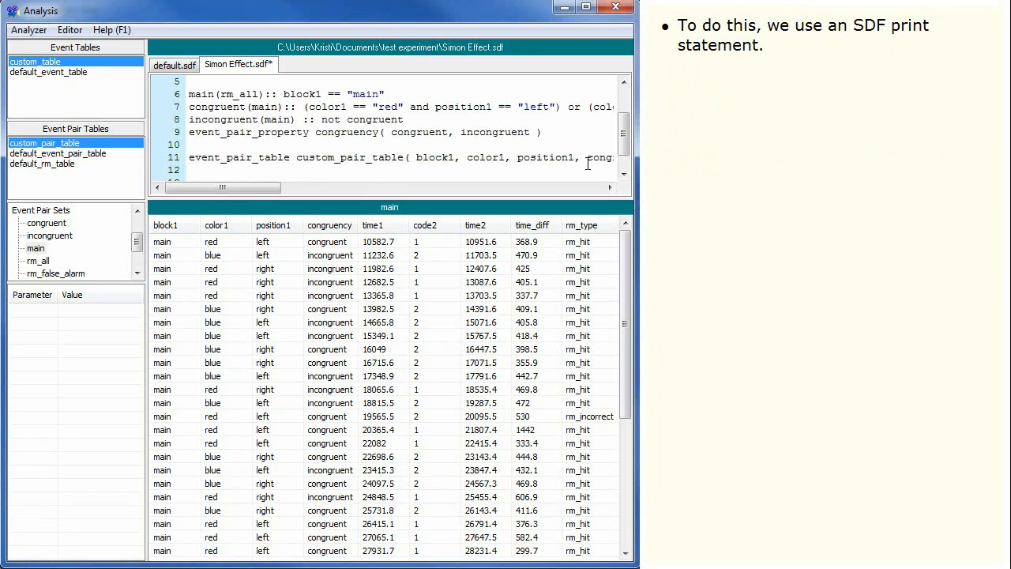
text(pr)
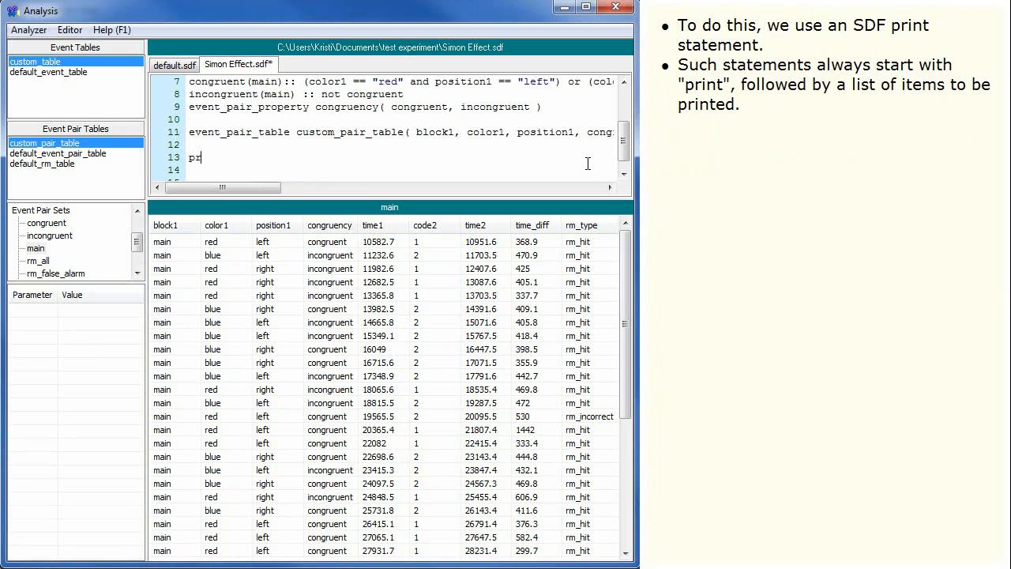
text(int custom_pair_table( m)
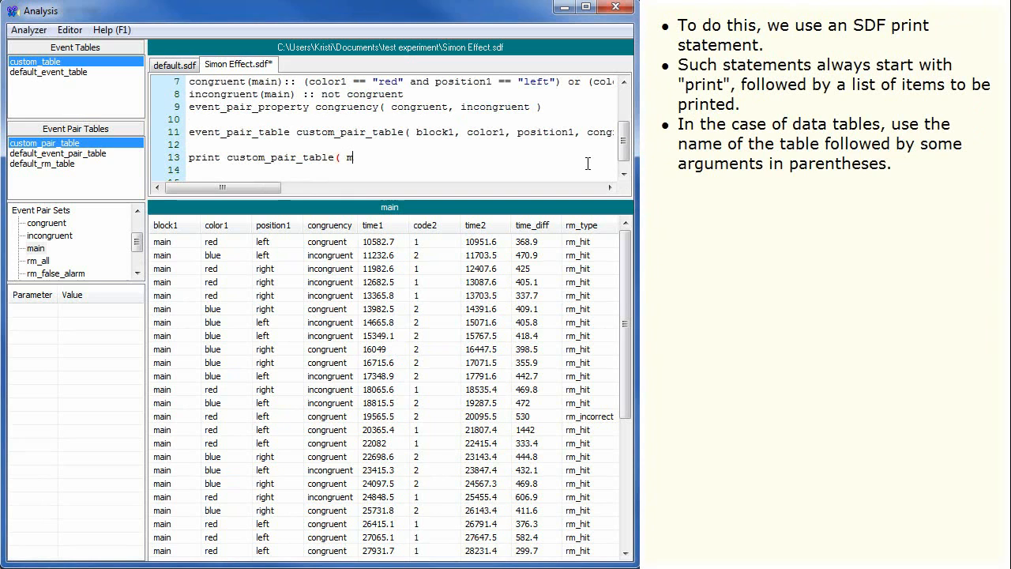
text(ain, "\t)
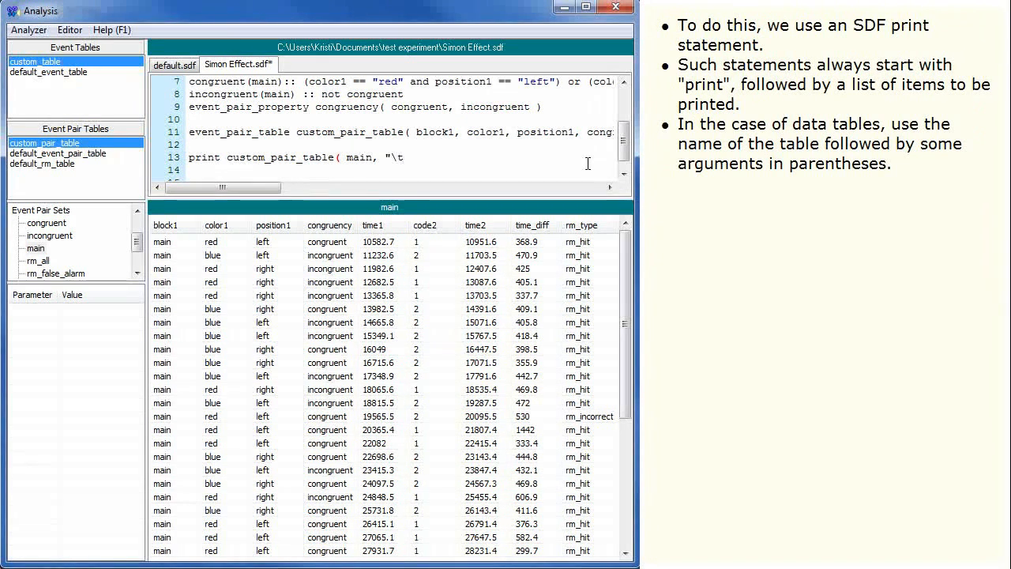
text(", "\r)
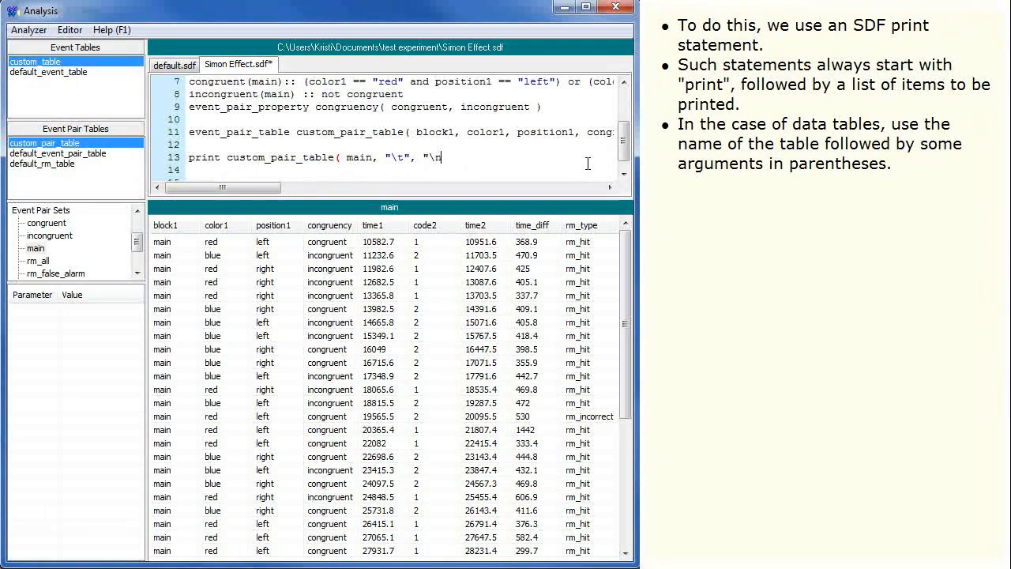
text(n" ))
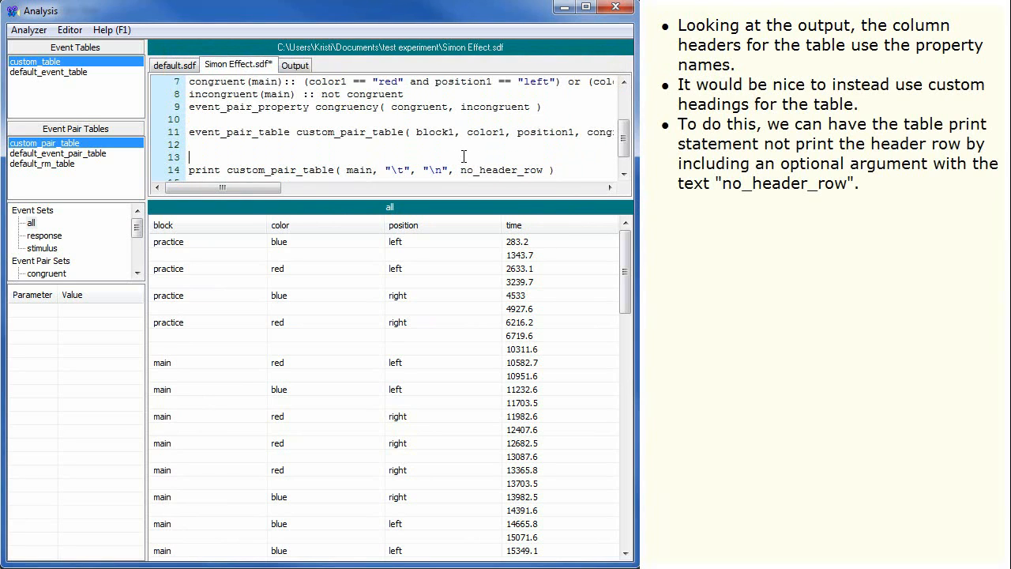
- Write a print statement for the header row "block\tcolor\tposition\tstim_time\tcongruency\tresp_code\tresp_time\trt\taccuracy"
text(print)
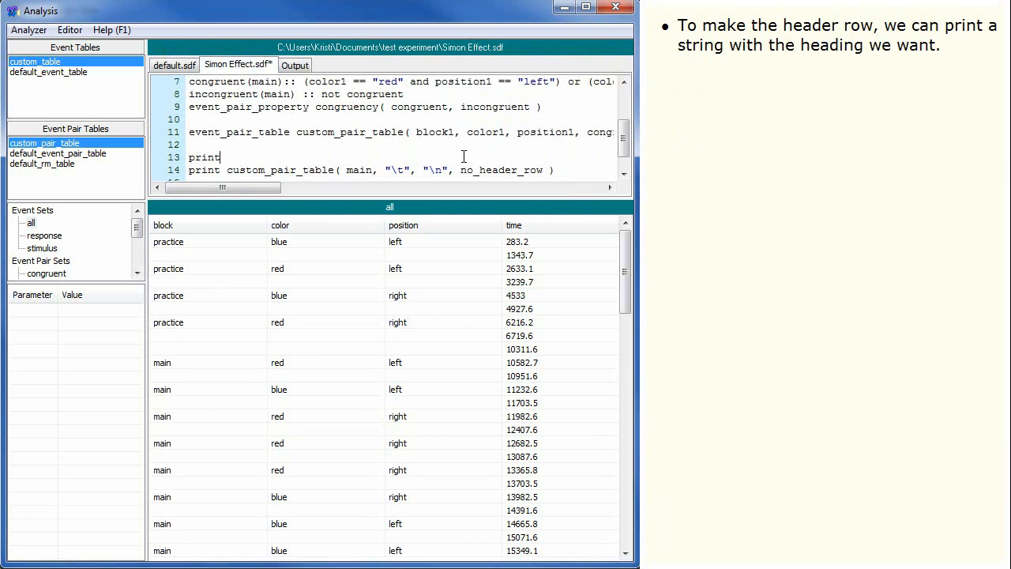
text("block)
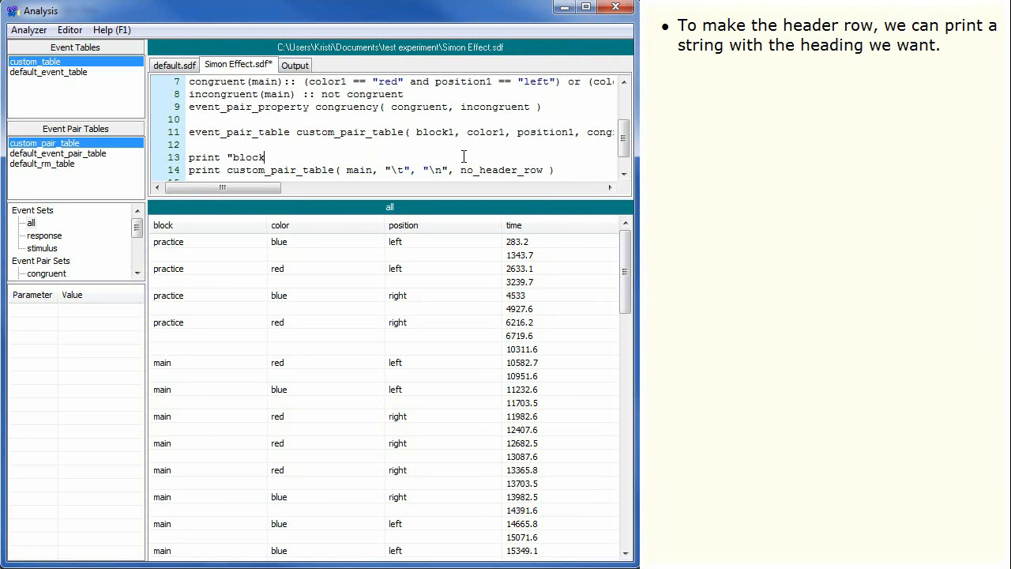
text(\tcolor\tposit)
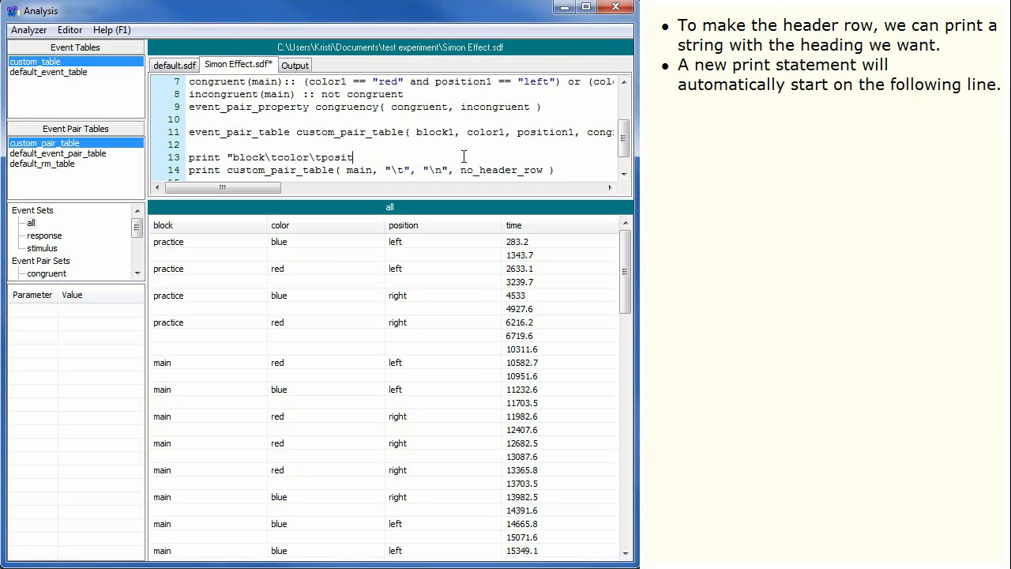
text(ion)
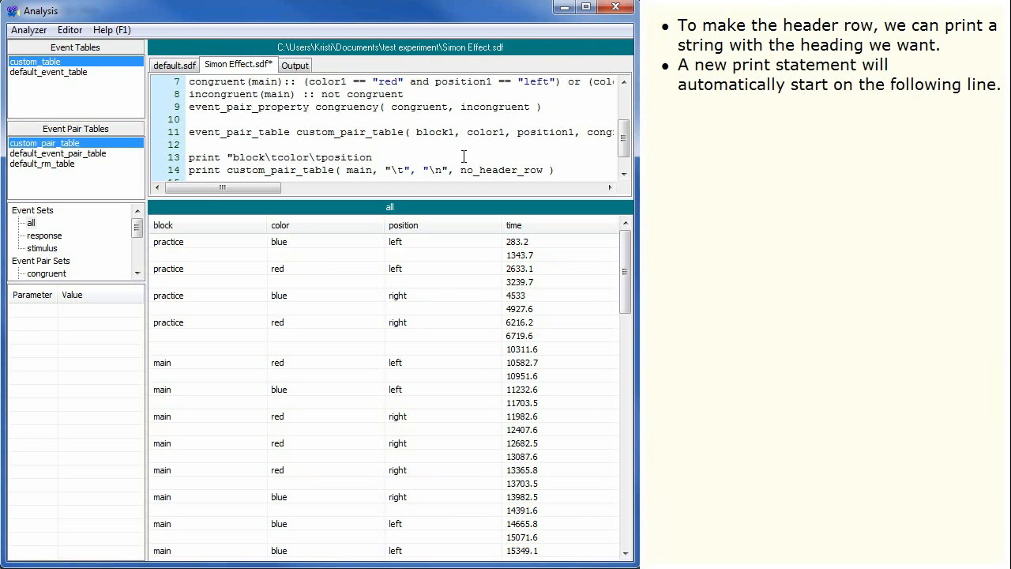
text(\tstim)
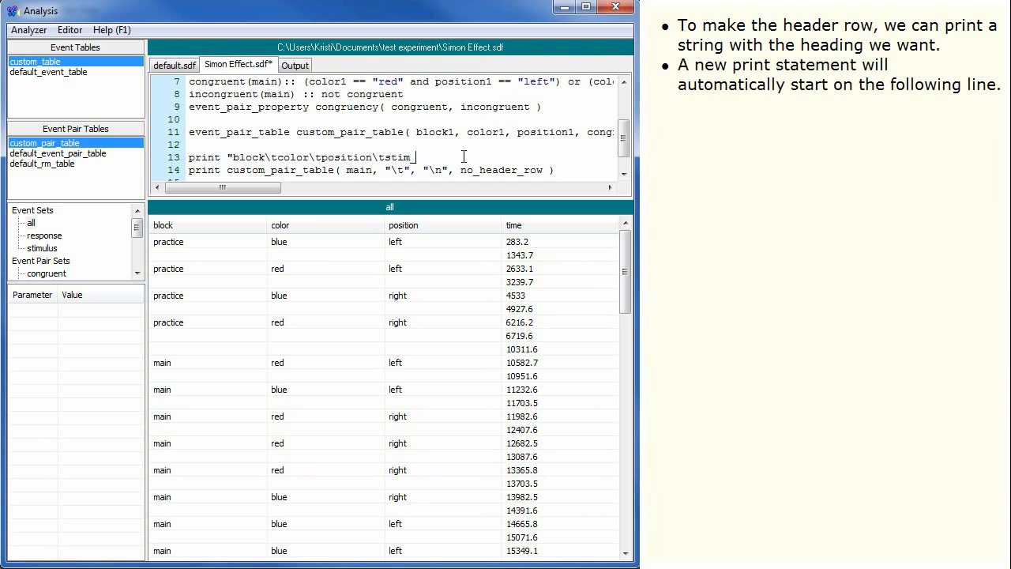
text(time\t)
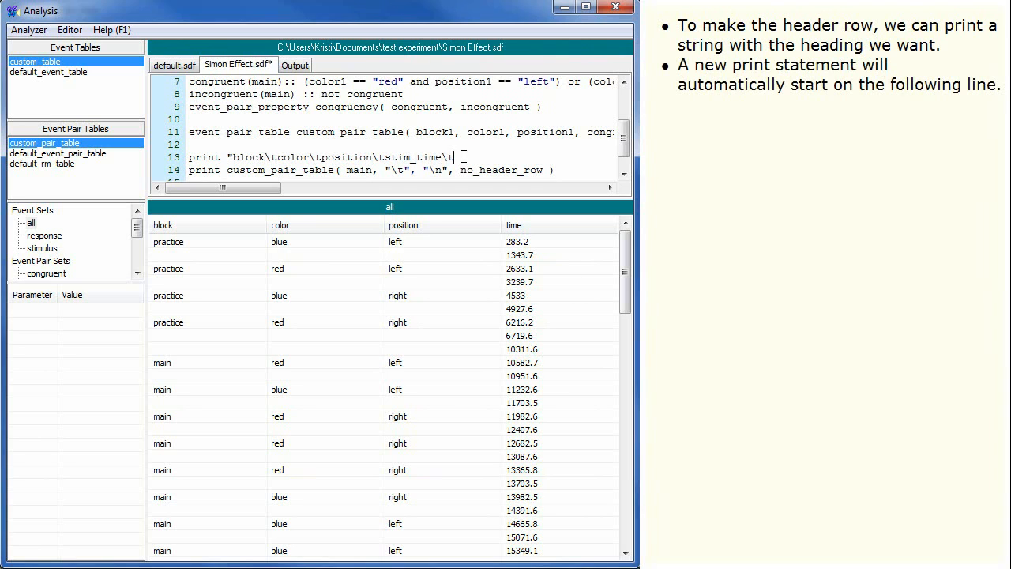
text(congruency\t)
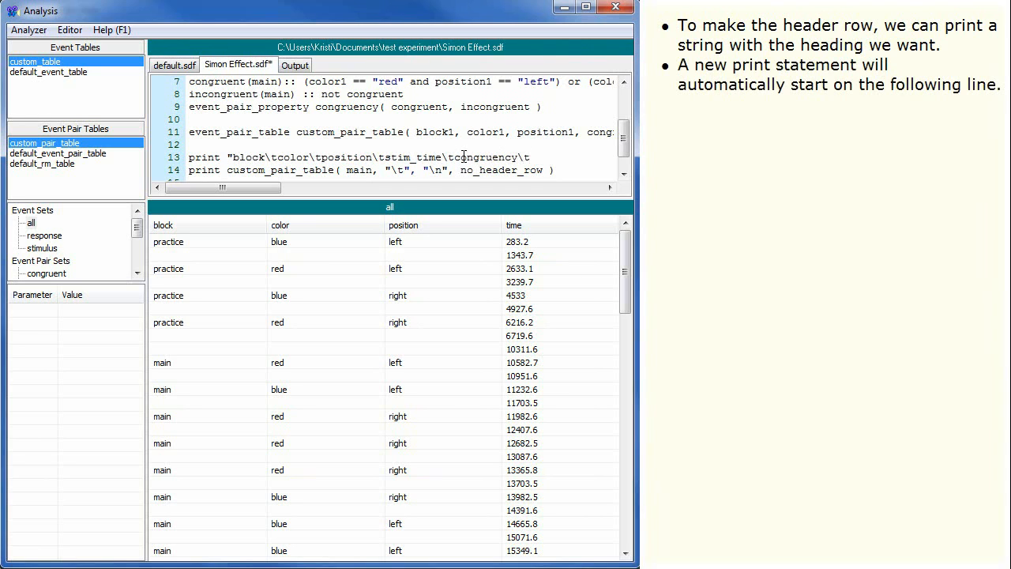
text(resp_code\tresp_time\t)
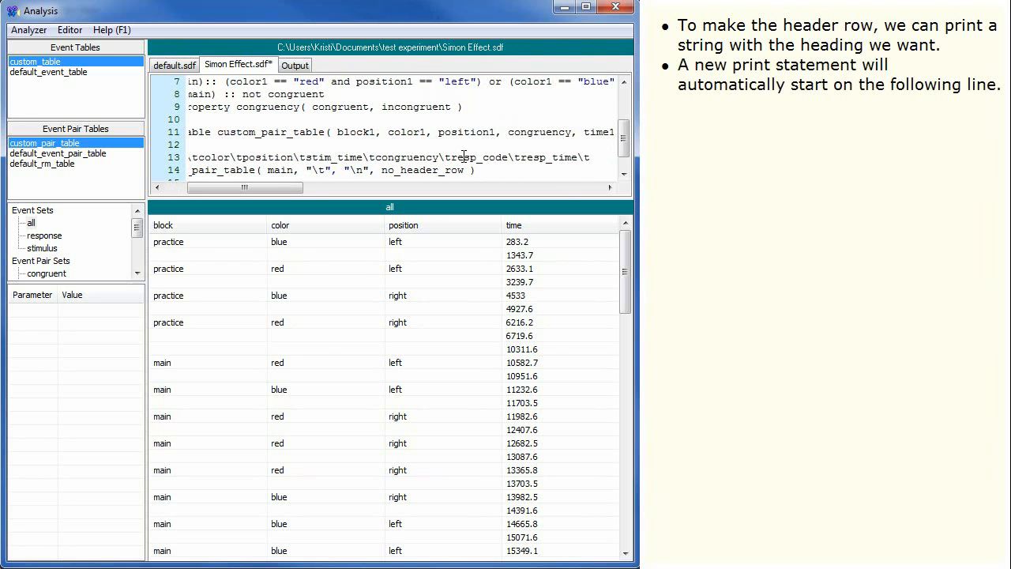
scroll(right, 3)
text(rt\taccuracy)
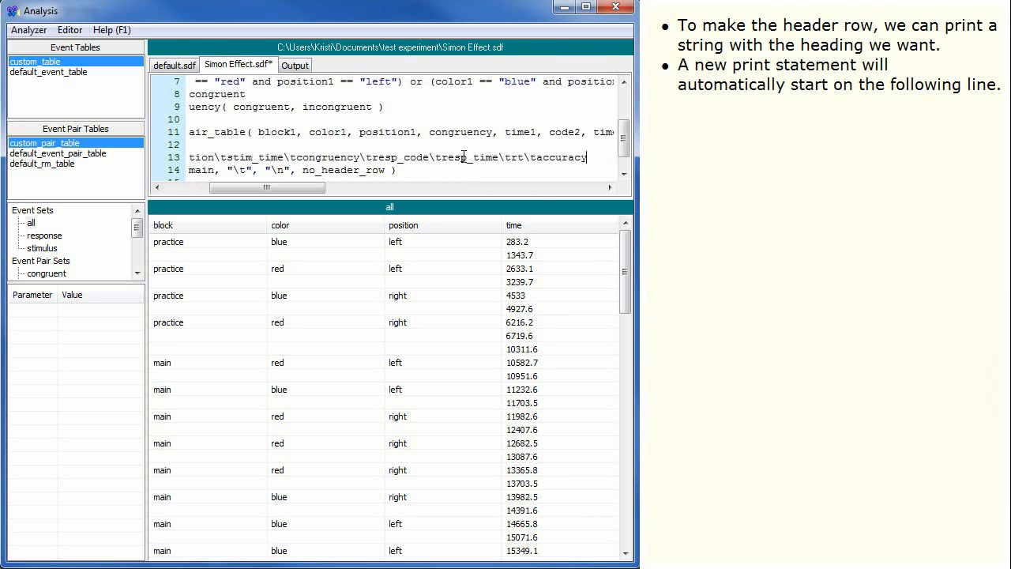
text("block\tcolor\tposi)
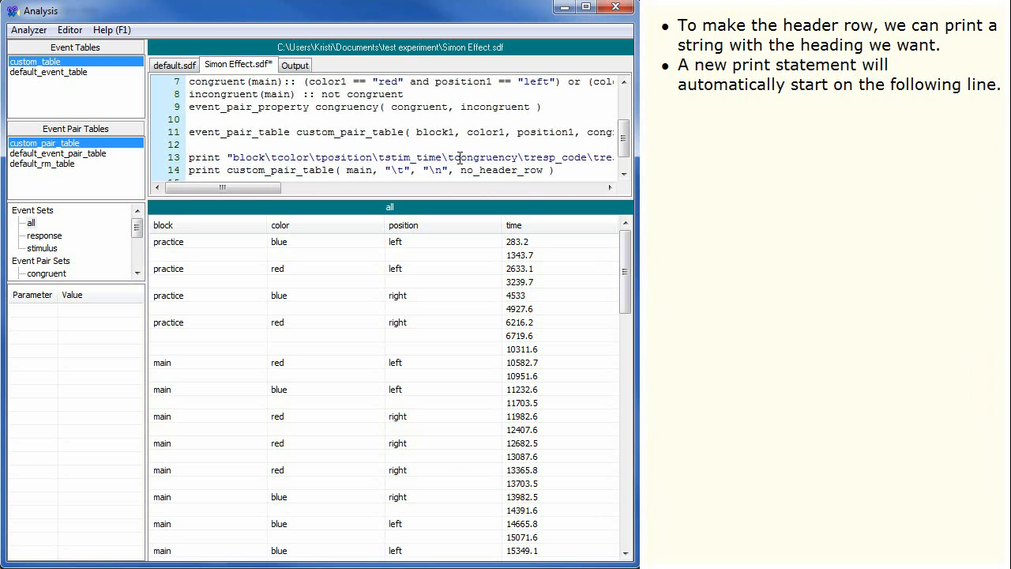
- Run Analyze so the output lists the labelled main pairs under the header
click(294, 65)
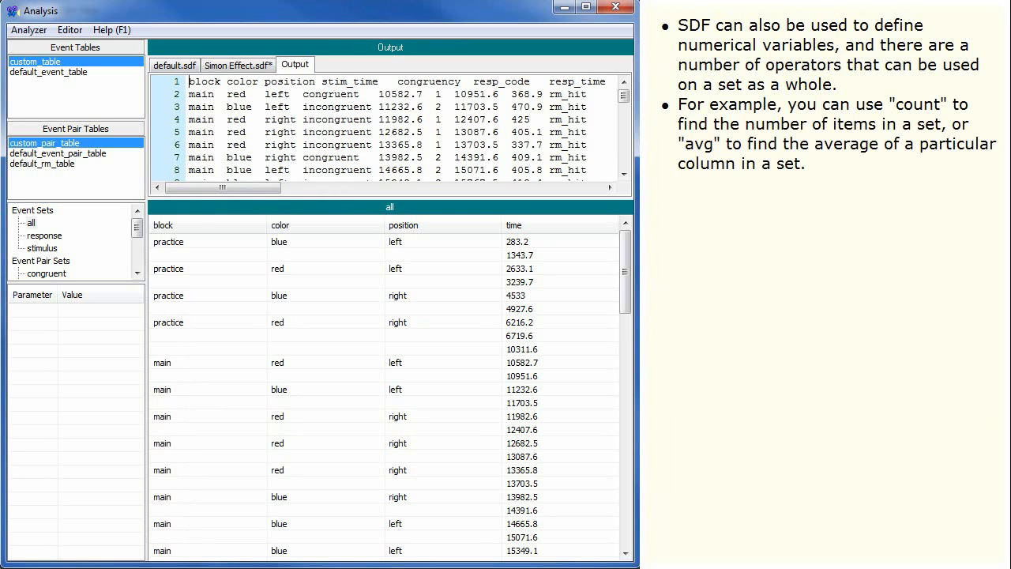
- Define congruent_rt_avg = avg( congruent, time_diff ) and the incongruent version, yielding 465.485 and 510.385
click(237, 65)
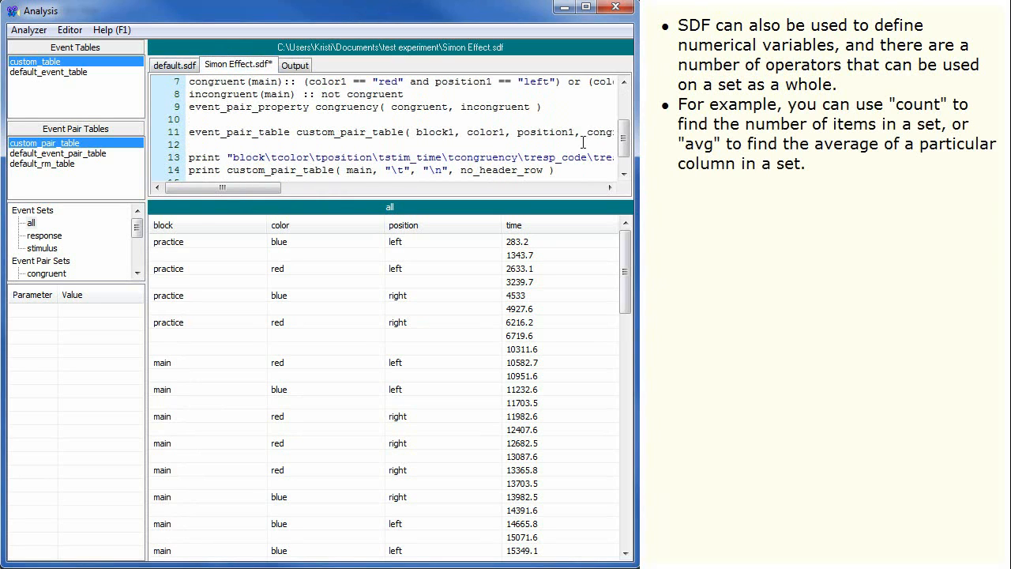
scroll(down, 3)
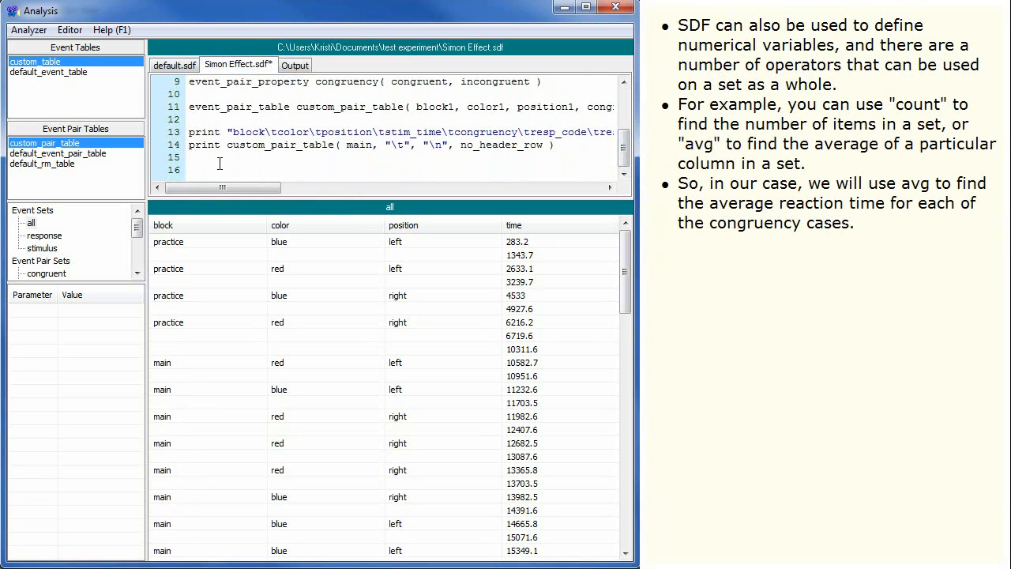
text(congru)
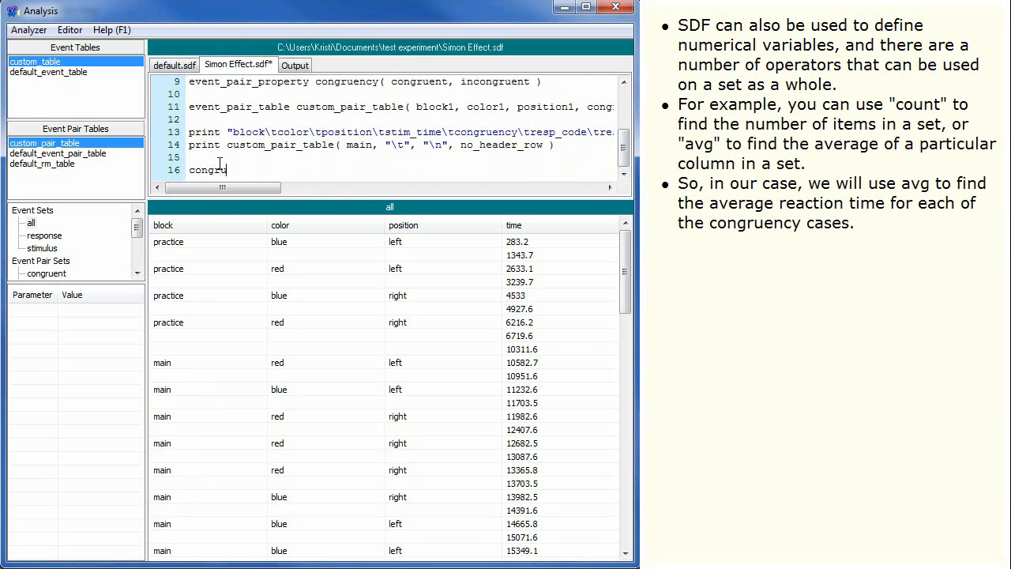
text(ent_rt_avg)
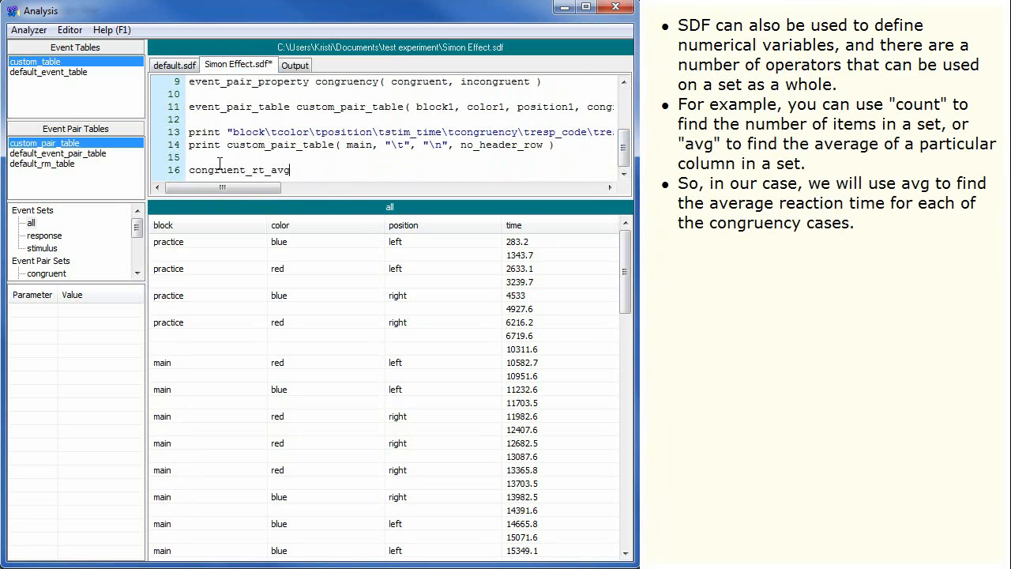
text(= avg()
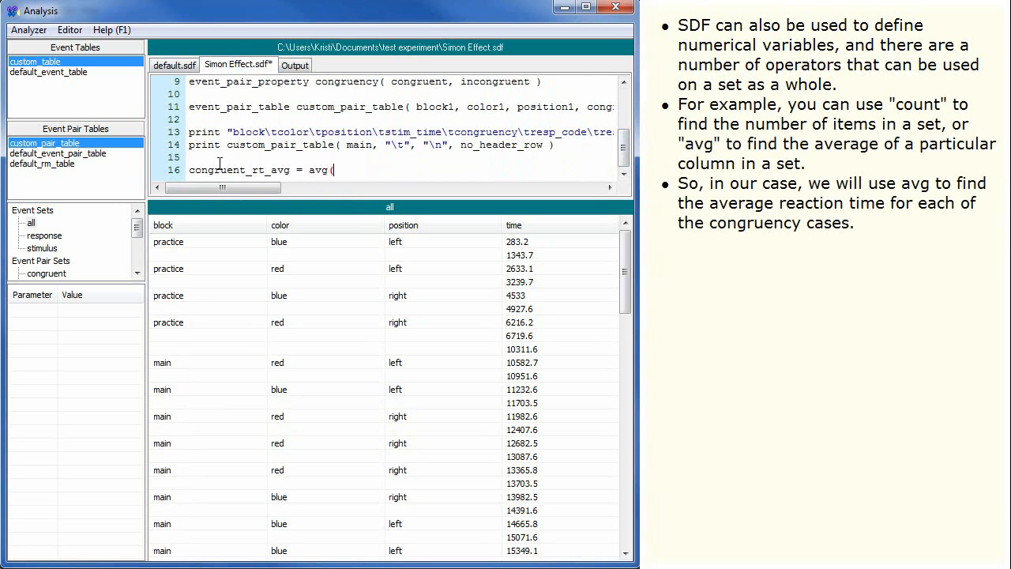
text(congruent)
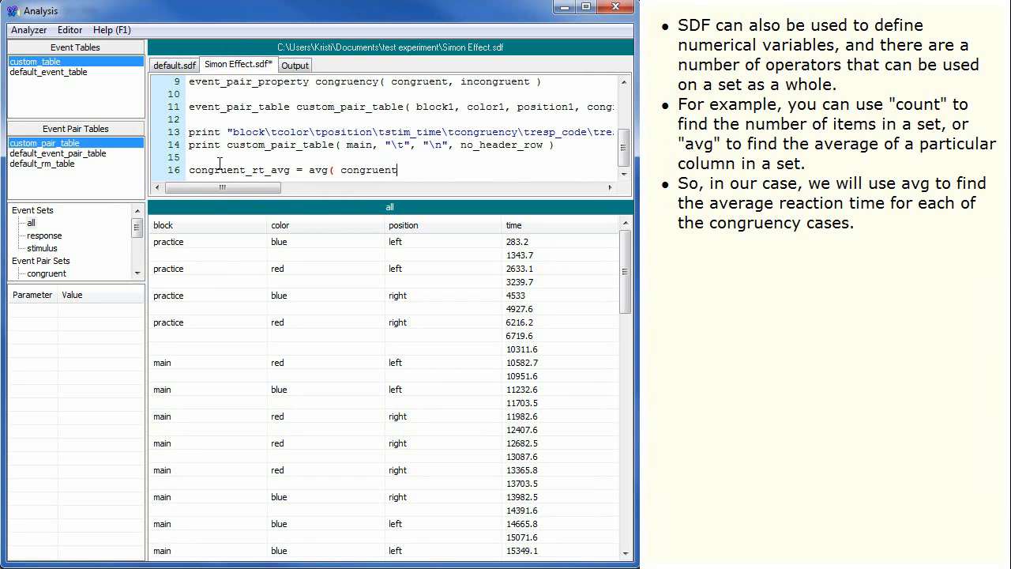
text(, time_diff ))
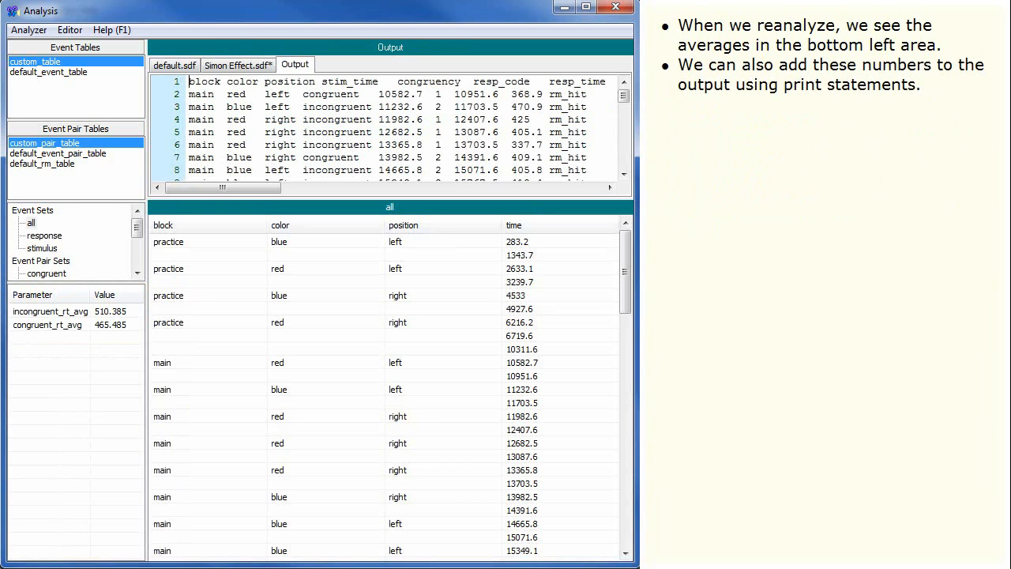
click(237, 65)
text(print)
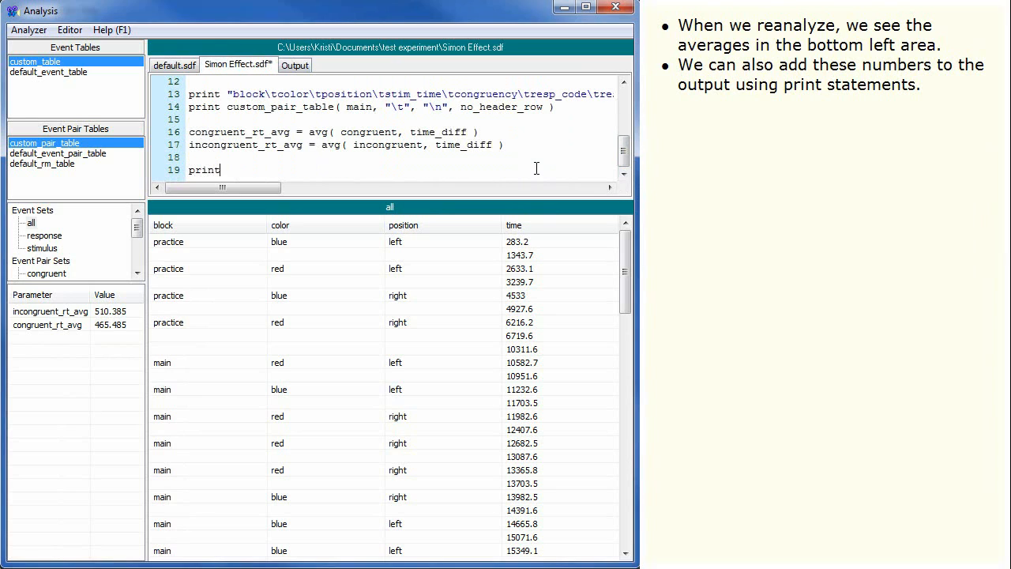
- Print "congruent mean rt:" and "incongruent mean rt:" with their averages and reanalyze to see 465.485 and 510.385
text("cong)
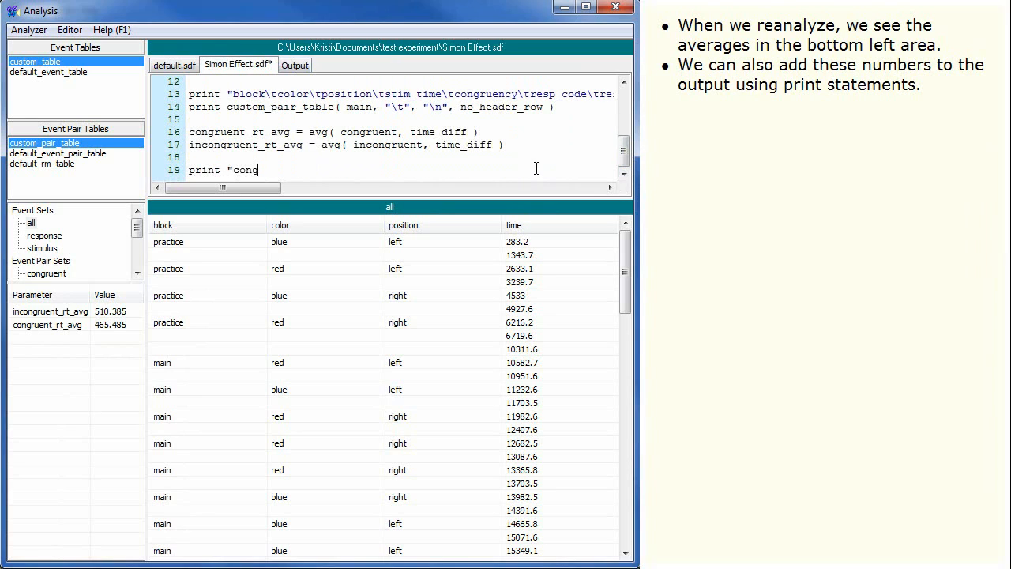
text(ruent)
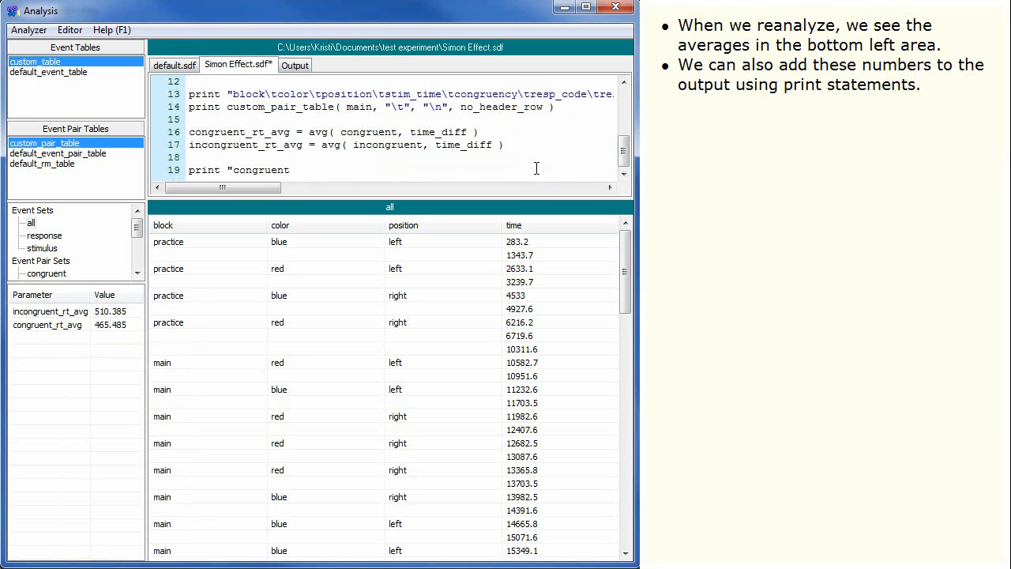
text(mean rt:)
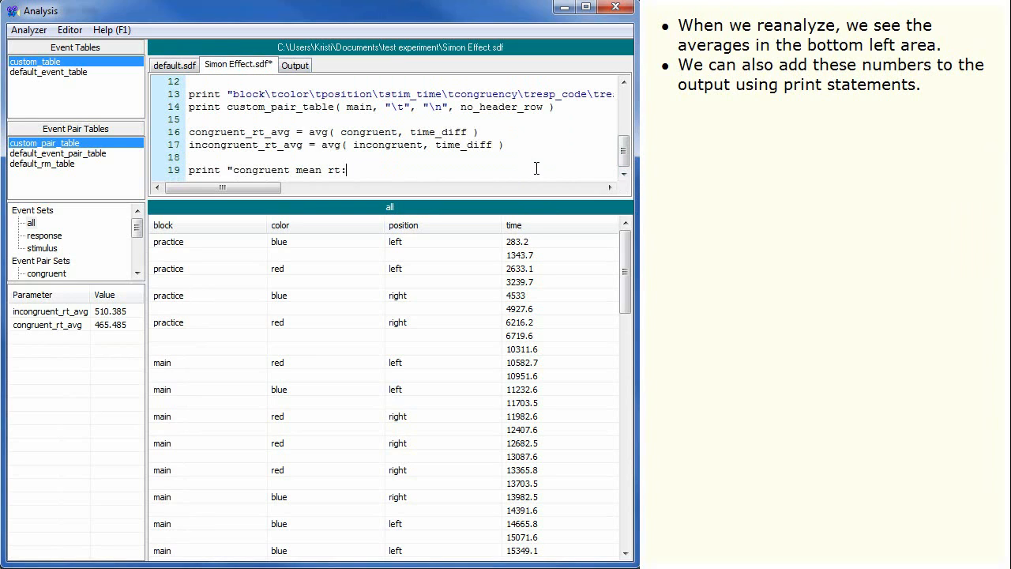
text(", congruent_rt_avg)
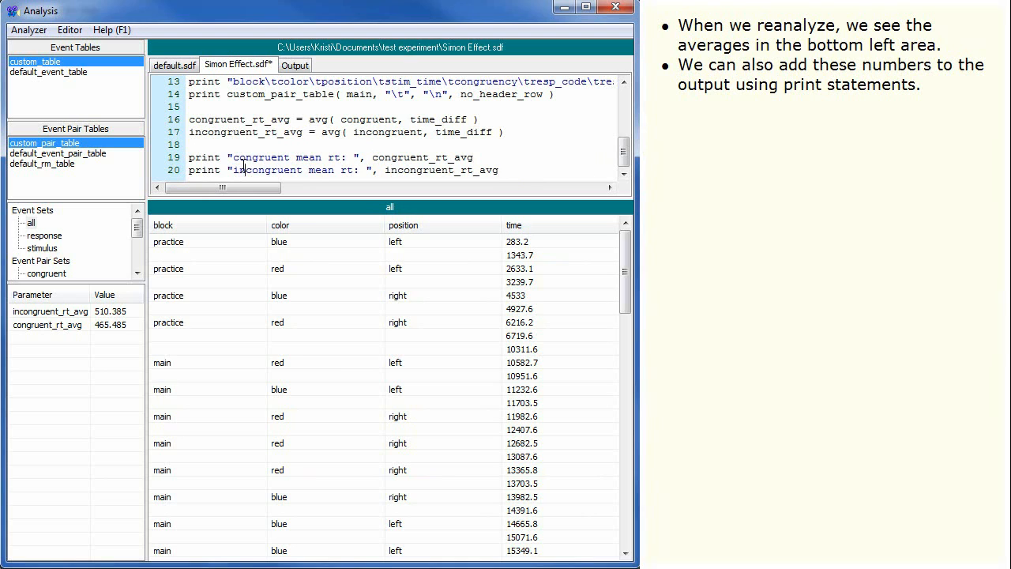
click(294, 64)
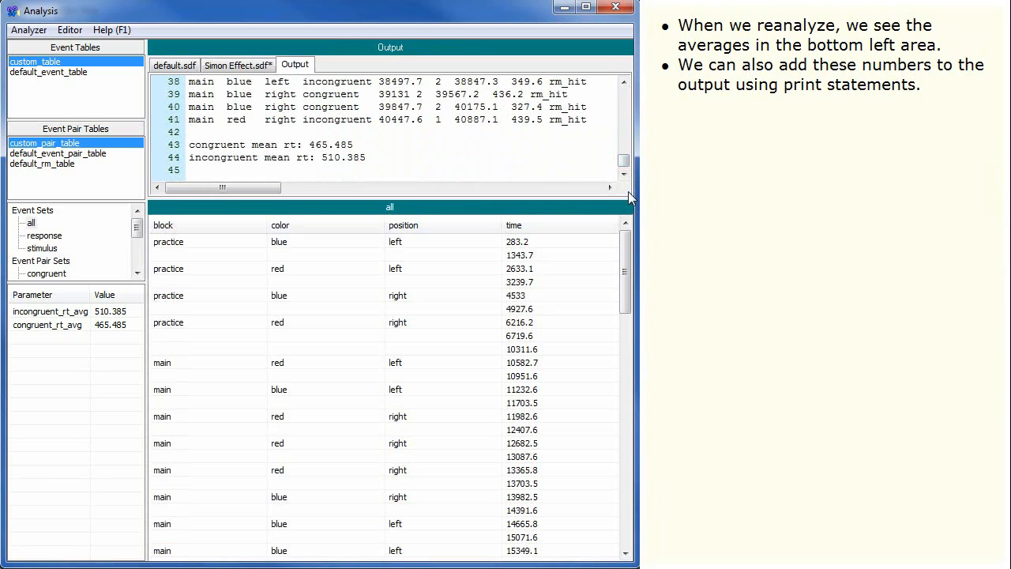
mouse_move(629, 197)
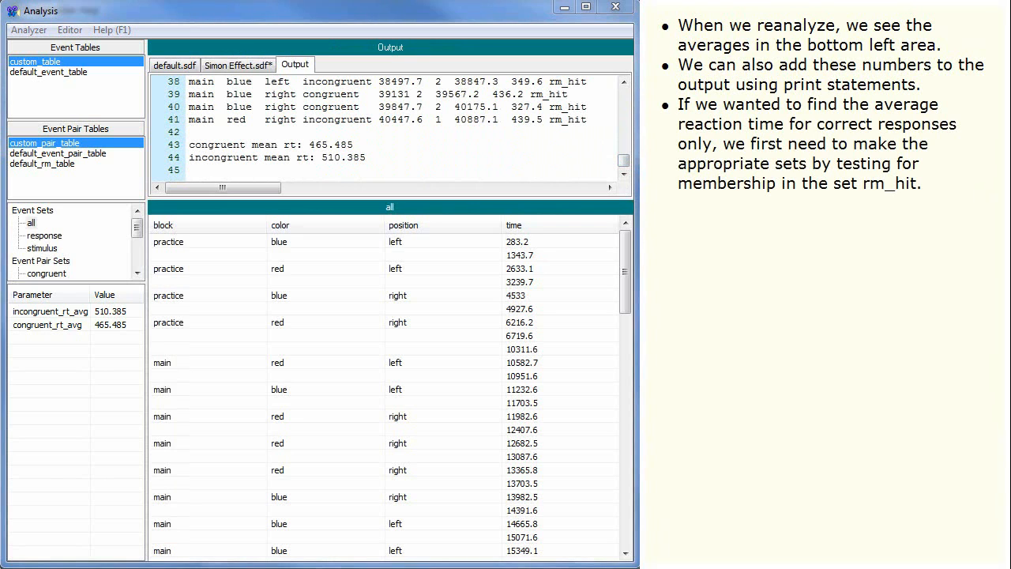
- Return from the analysis output to the Simon Effect.sdf script
click(237, 65)
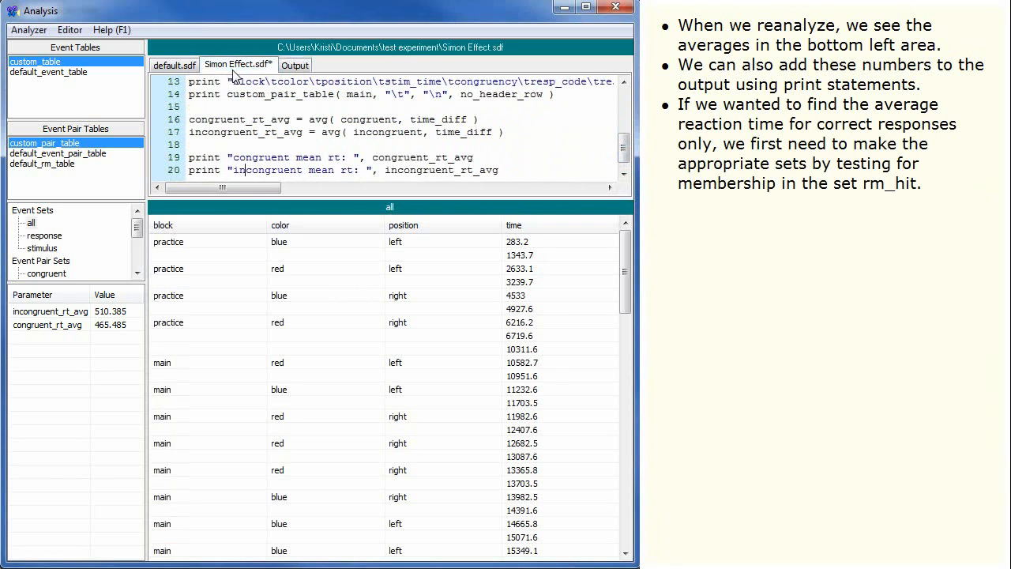
- Define congruent_hit(congruent) :: rm_hit and incongruent_hit(incongruent) :: rm_hit below the print lines
click(499, 171)
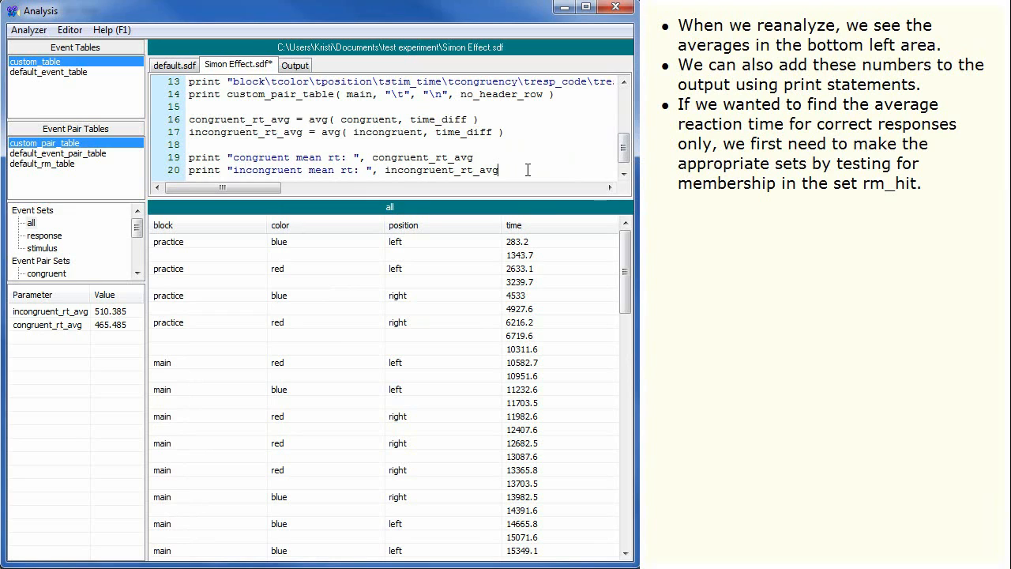
text(cong)
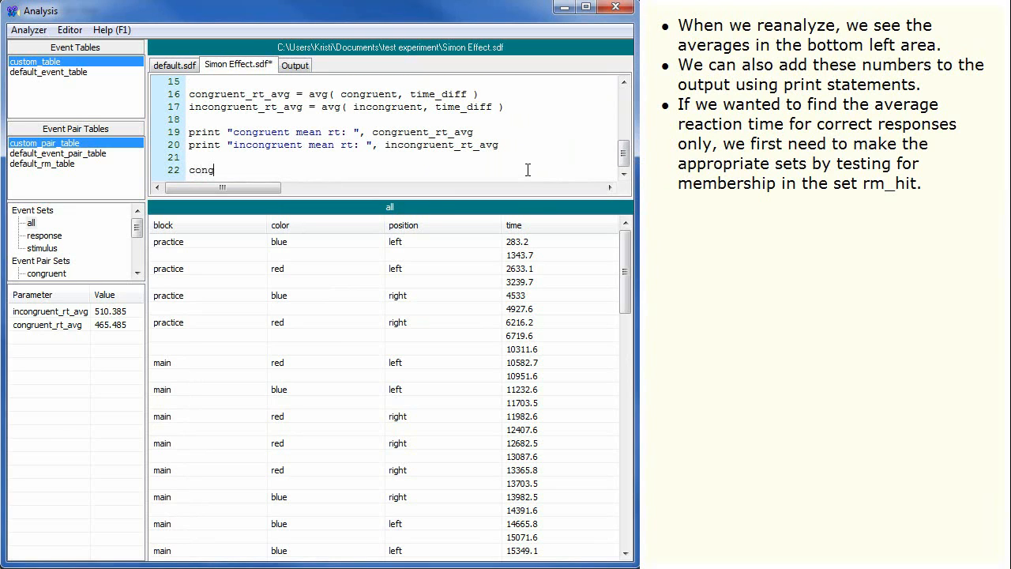
text(ruent_hit()
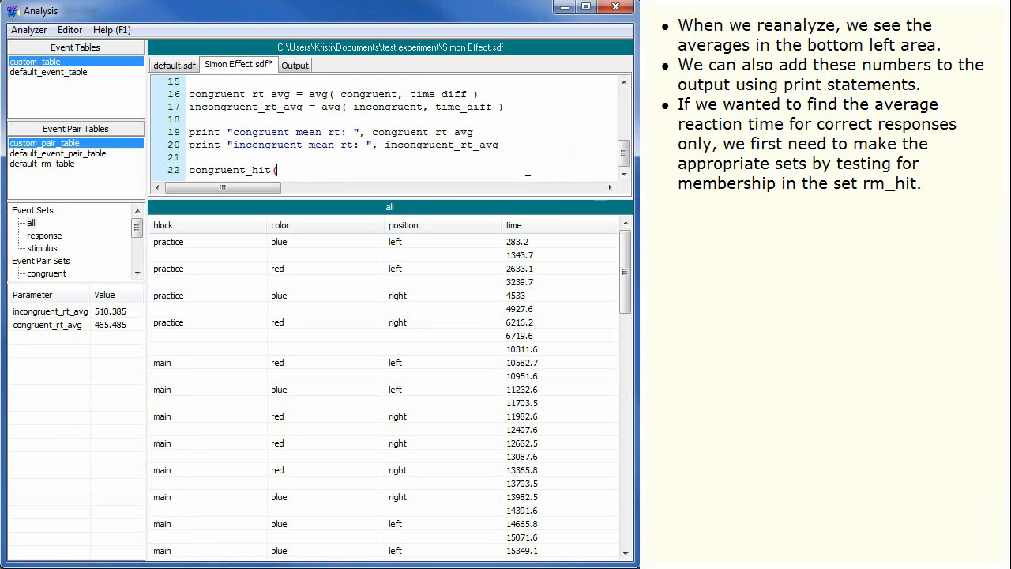
text(congruent))
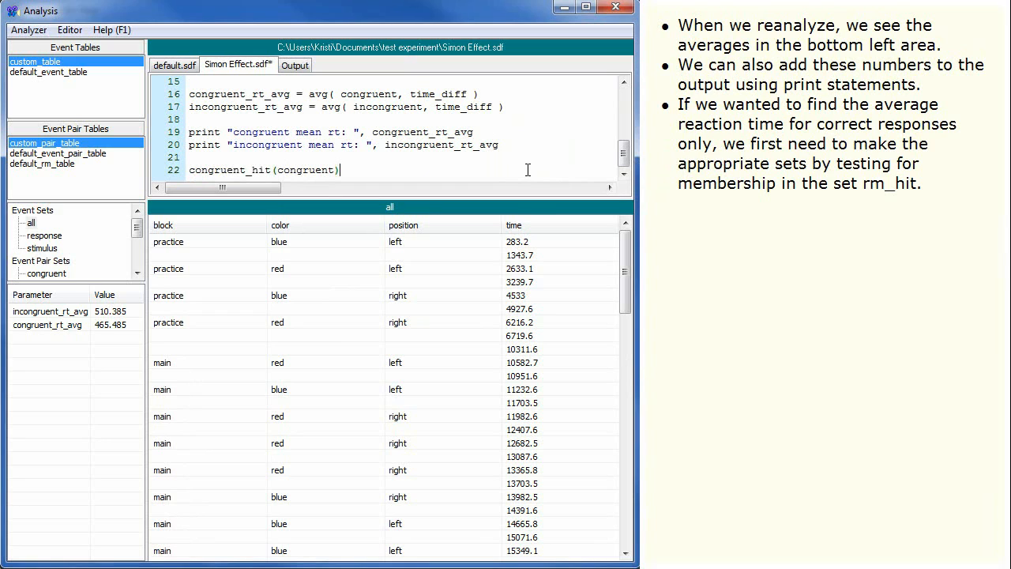
text(:: rm_hi)
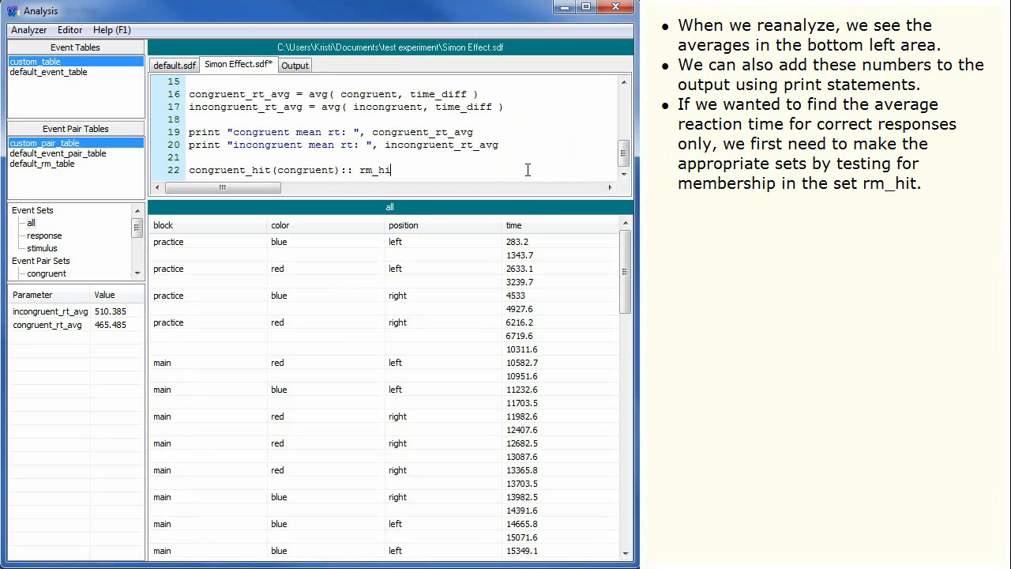
key(Return)
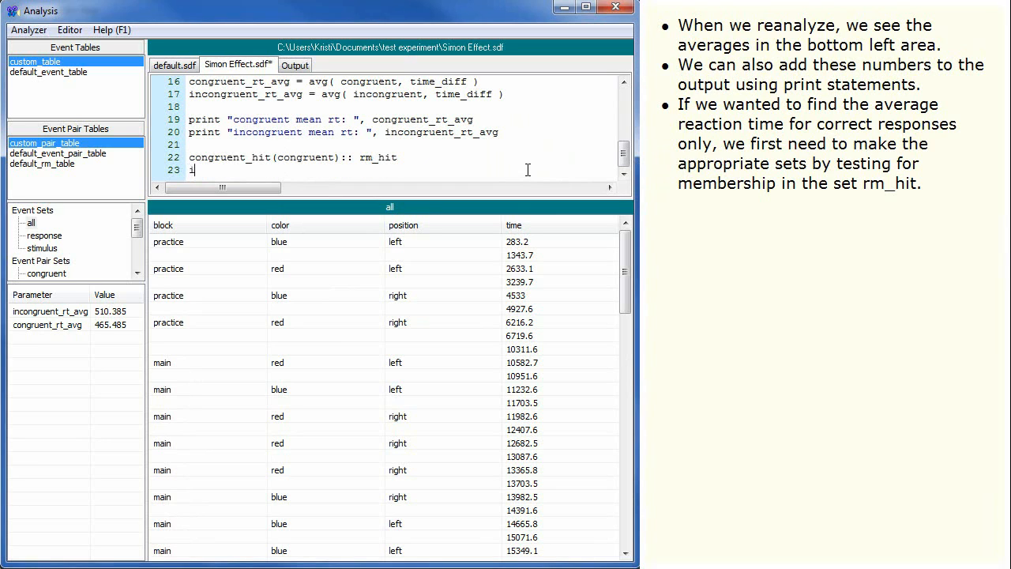
text(ncongruent_hit)
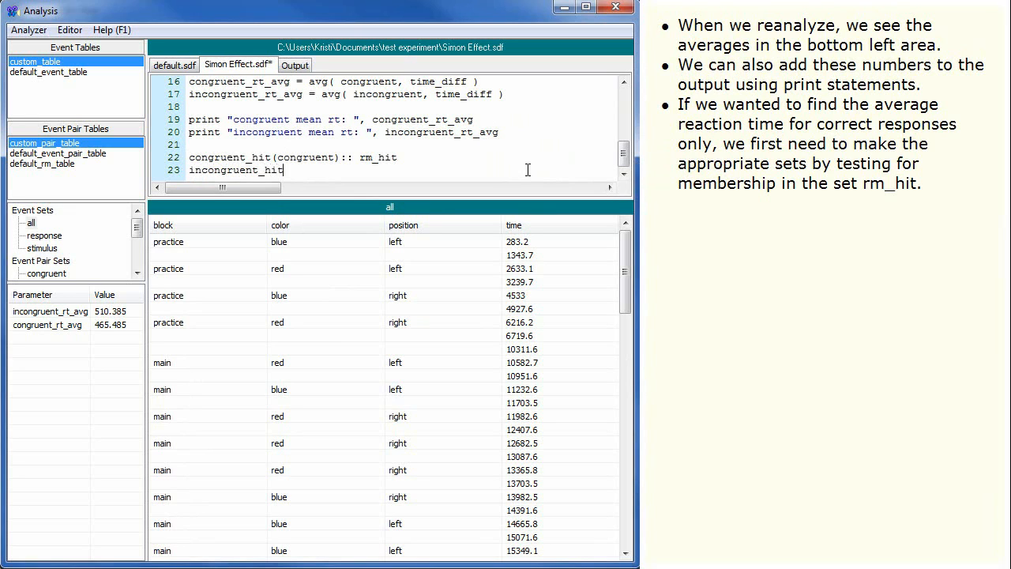
text((inc)
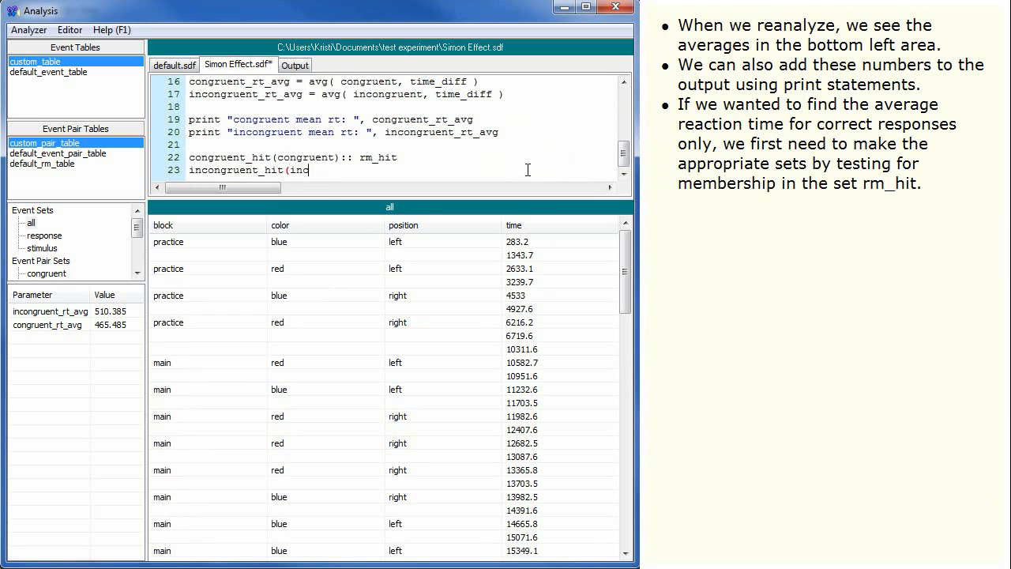
text(ongruent))
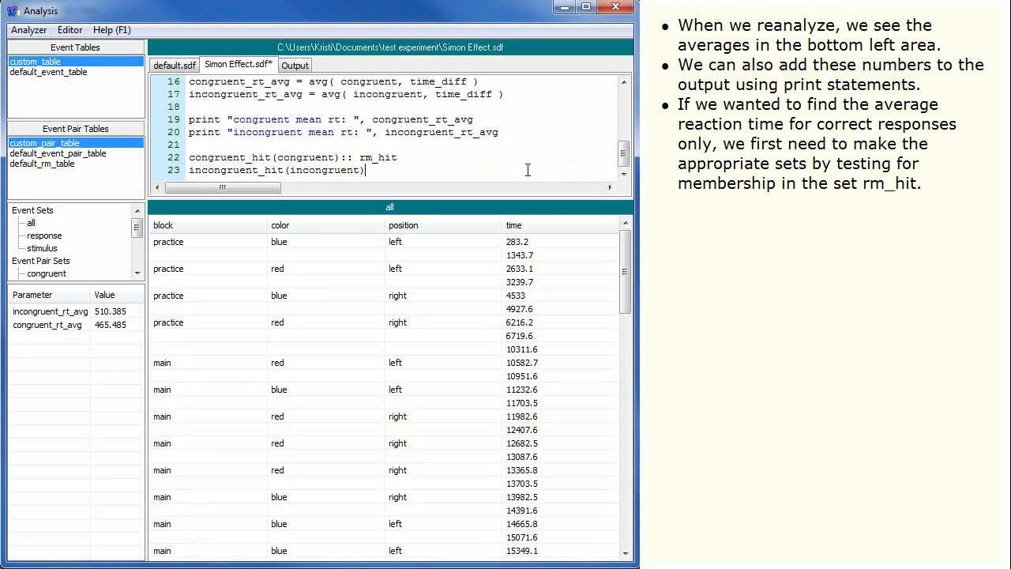
text(:: rm_hit)
click(401, 157)
text(main)
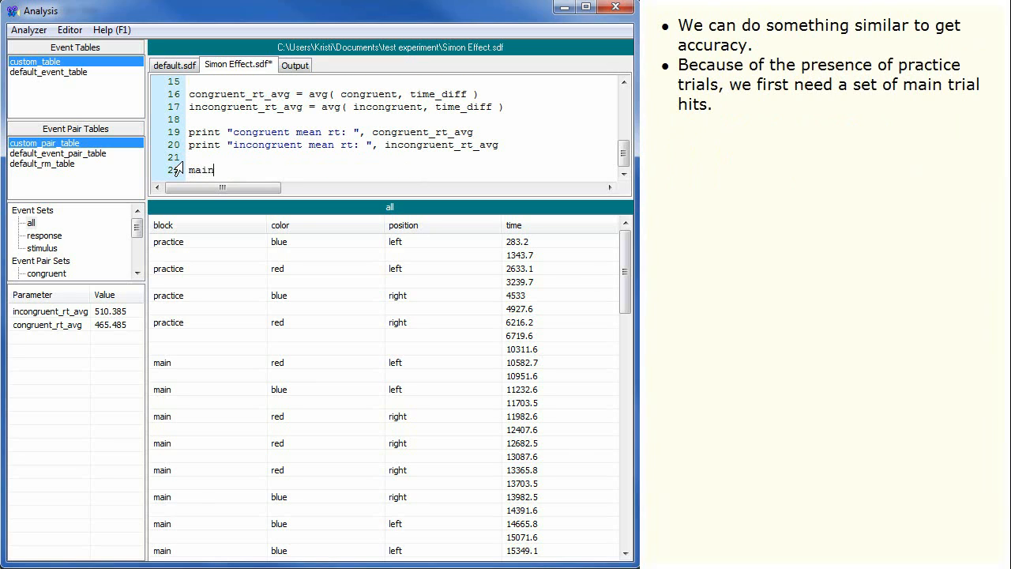
- Define main_hit(main) :: rm_hit and accuracy = count(main_hit) / count(main)
text(_hit(main))
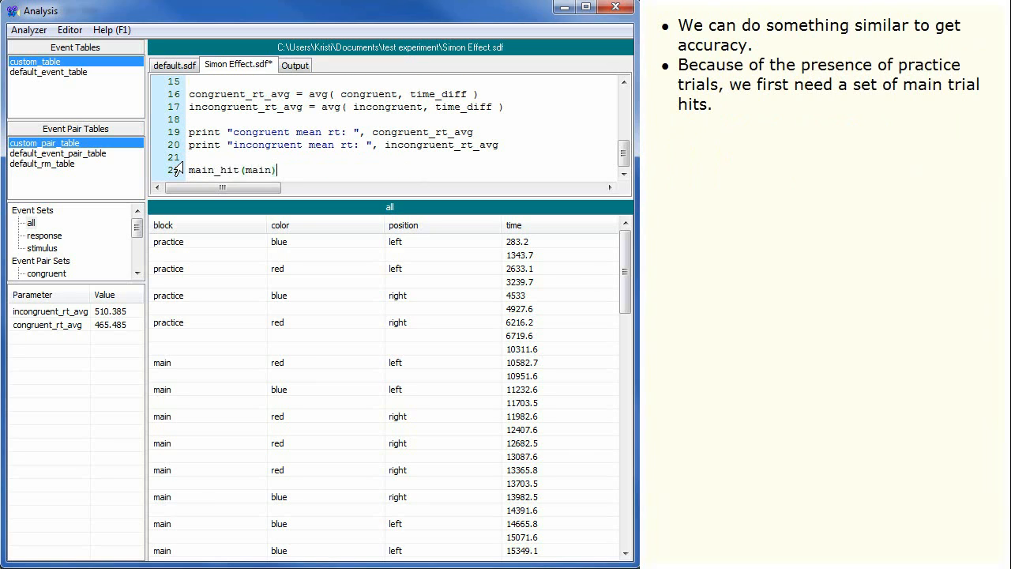
text(:: rm_hit)
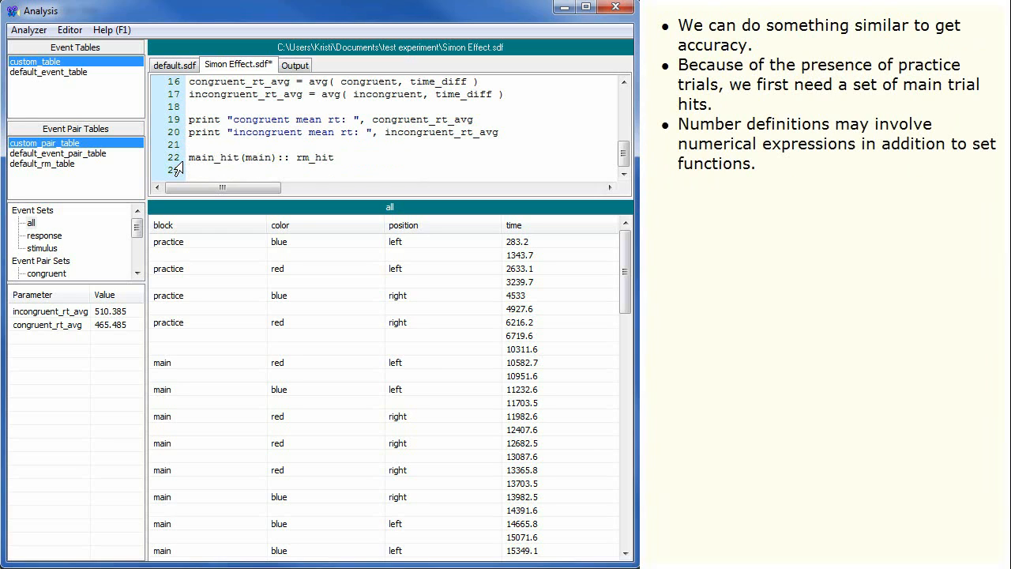
text(accuracy)
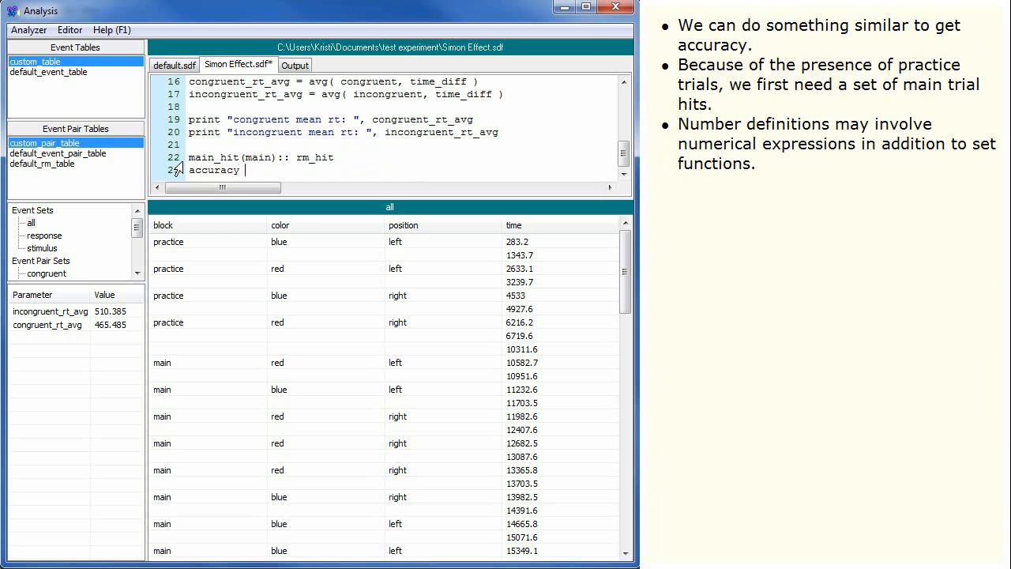
text(= count(main)
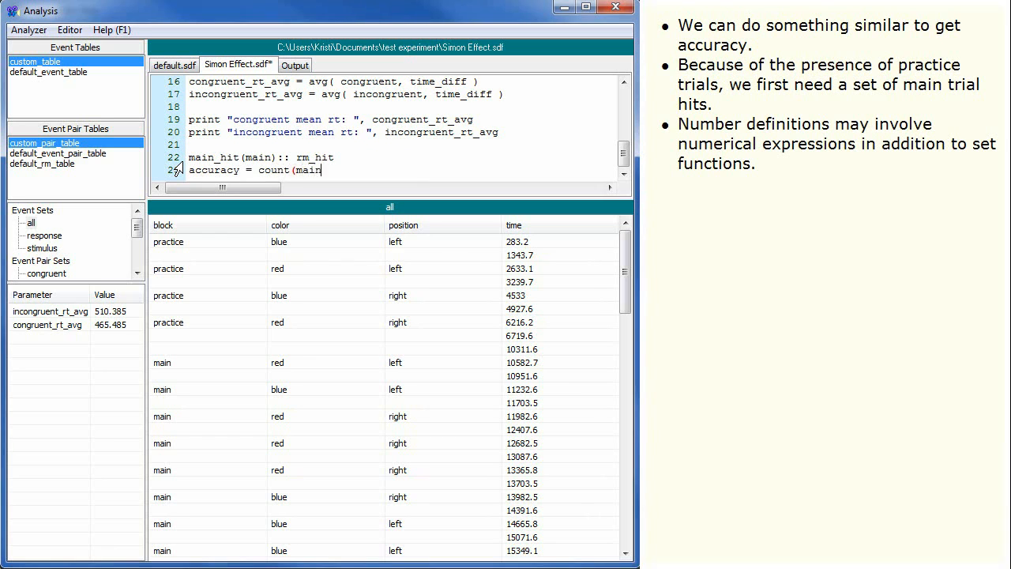
text(_hit))
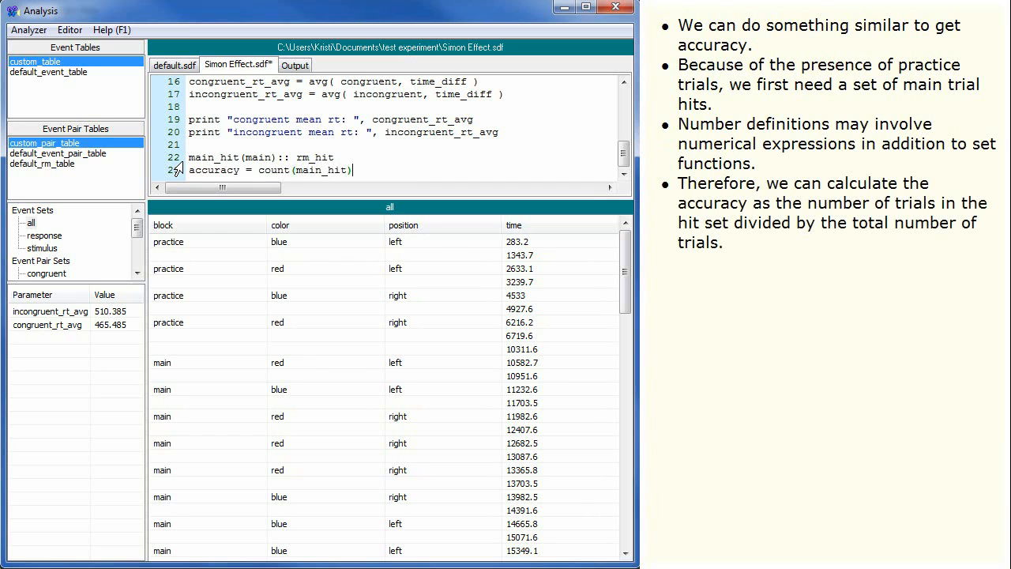
text(/ count(mai)
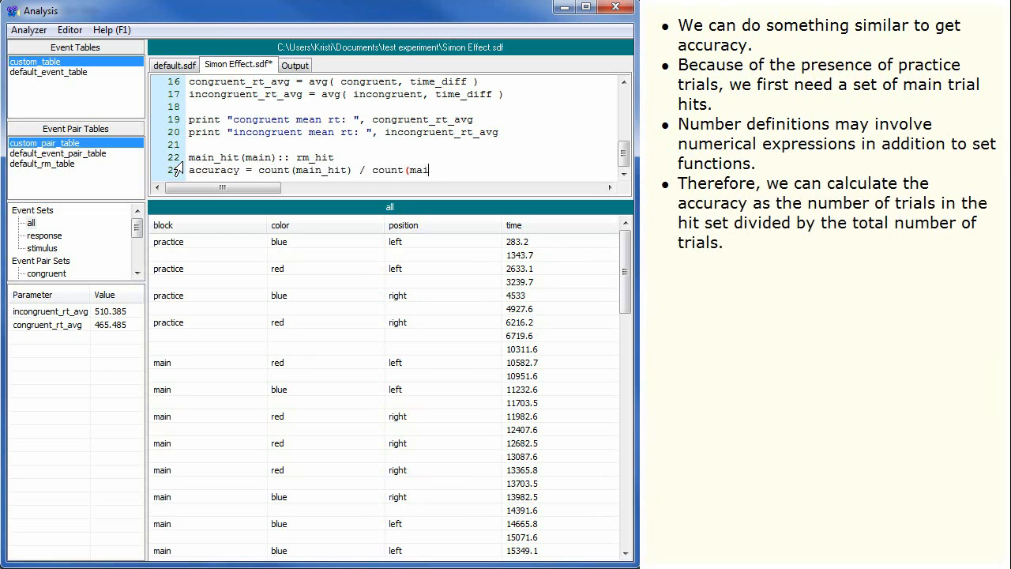
text(n))
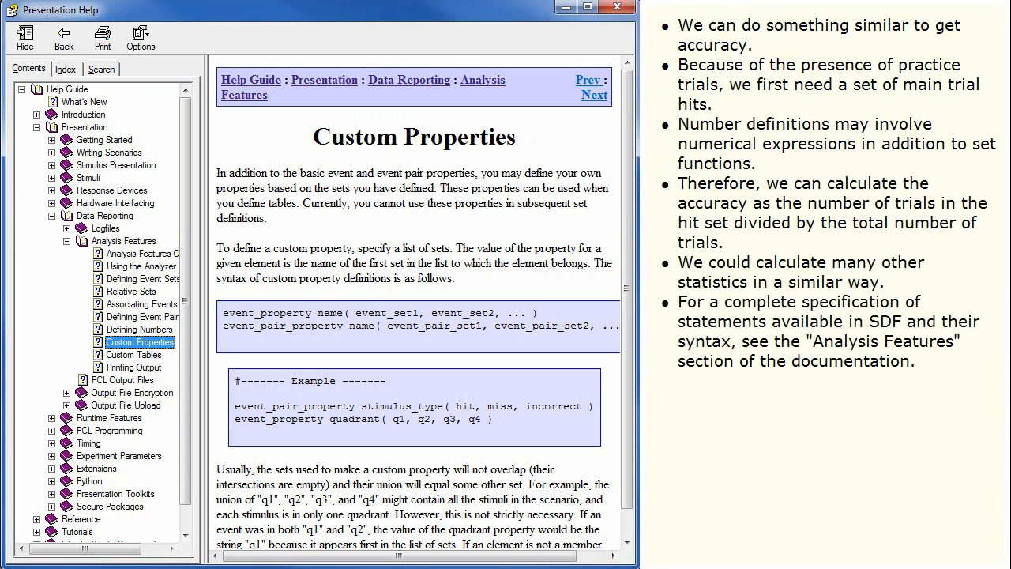
- Show the Analysis Features help page listing Defining Event Sets, Defining Numbers and custom tables
click(123, 240)
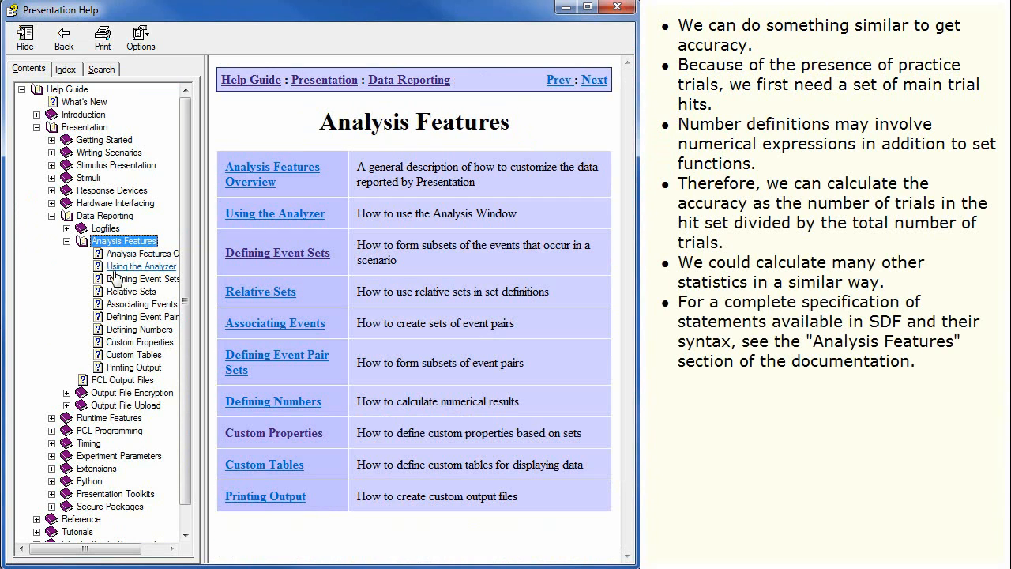
mouse_move(117, 278)
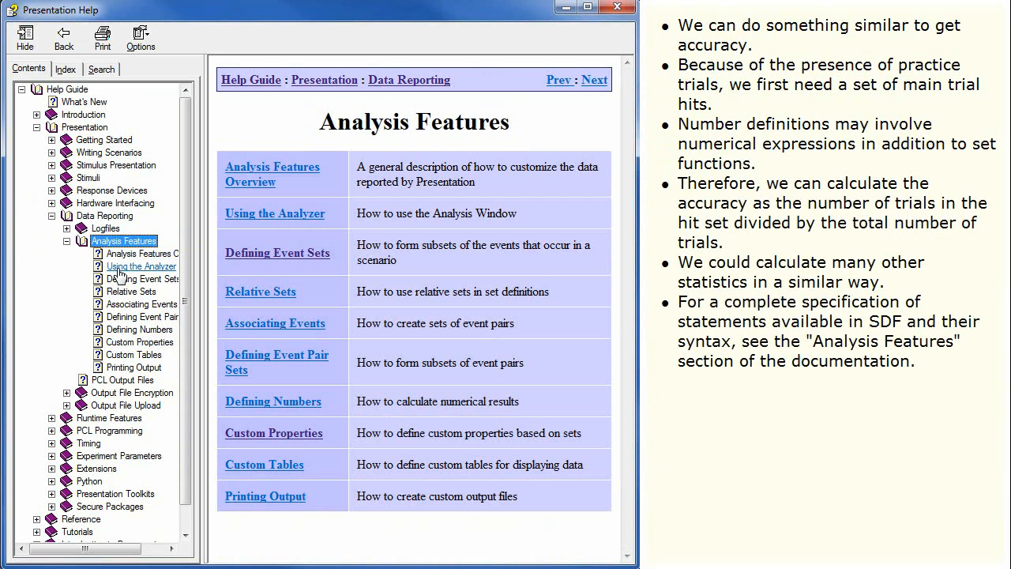